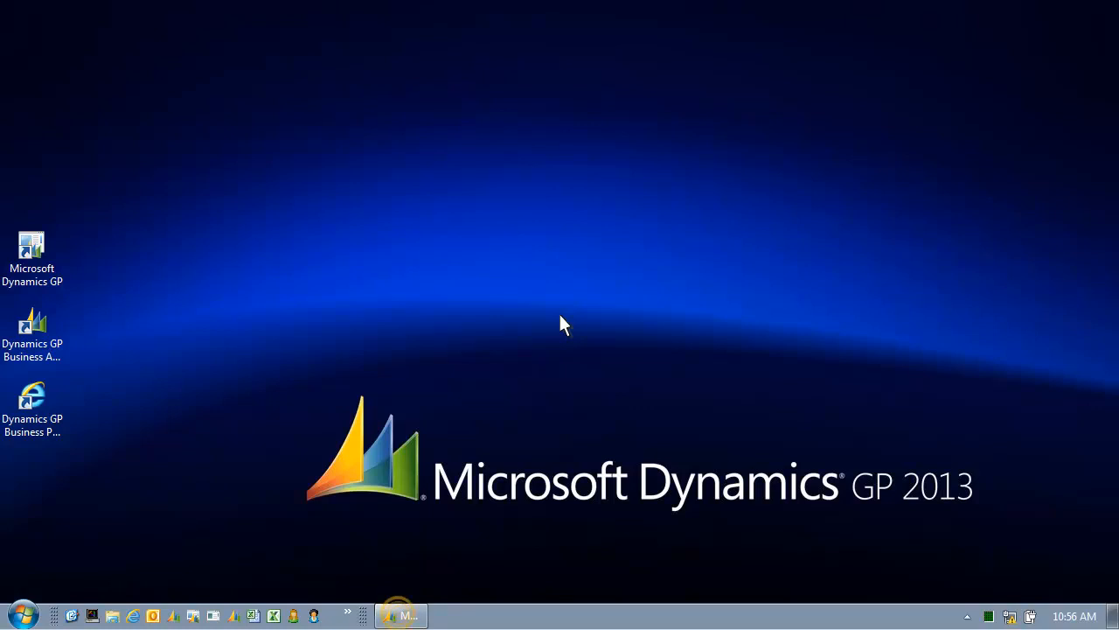
pyautogui.moveTo(470, 414)
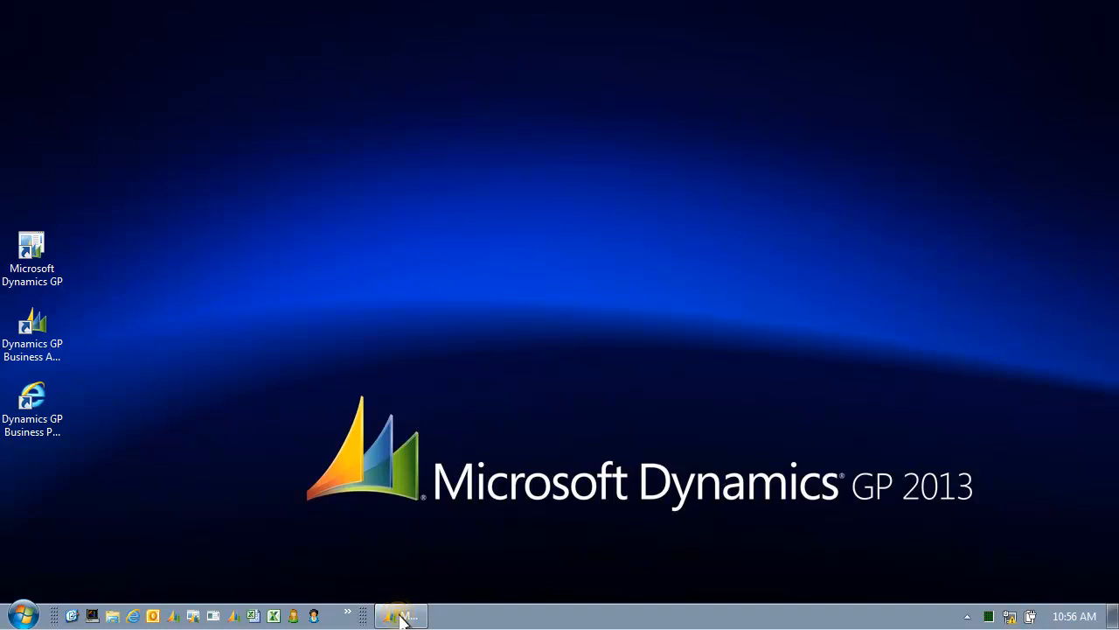
# Restore the Dynamics GP window from the taskbar to show Fabrikam's sa Home page
pyautogui.click(400, 614)
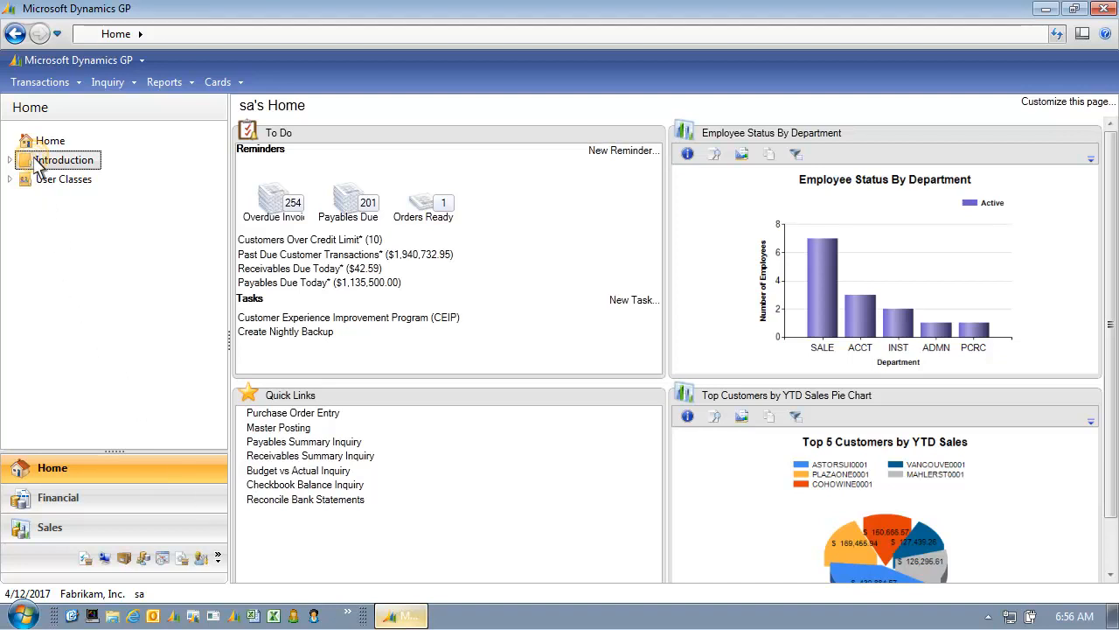
# Expand the Introduction folder to list Homepage Review, Tailor Homepage and Screen Navigation
pyautogui.click(10, 160)
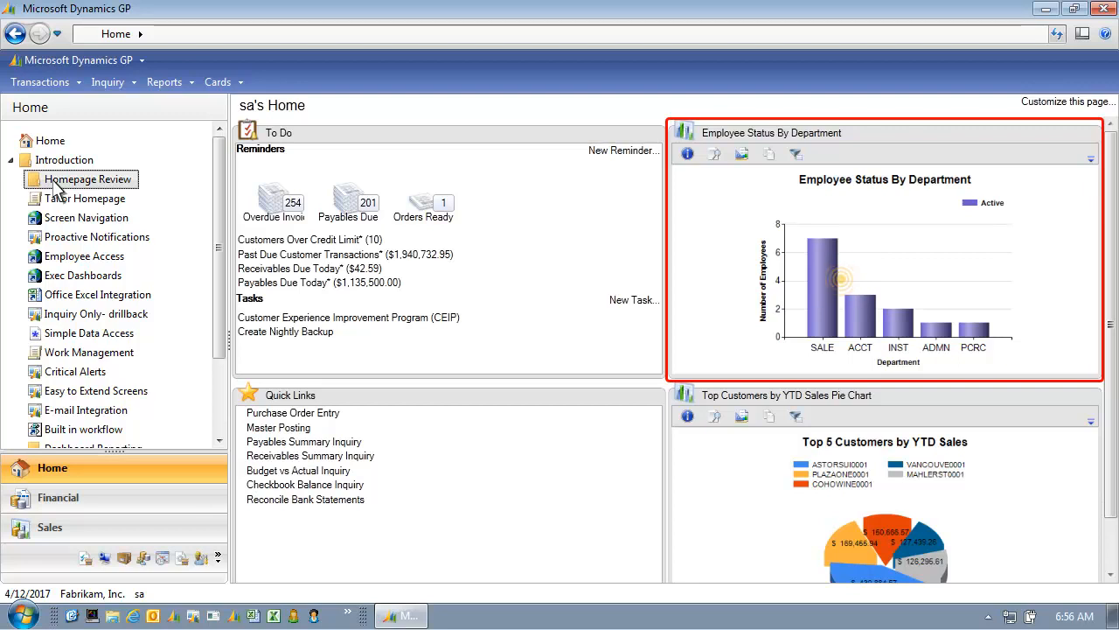
pyautogui.moveTo(824, 278)
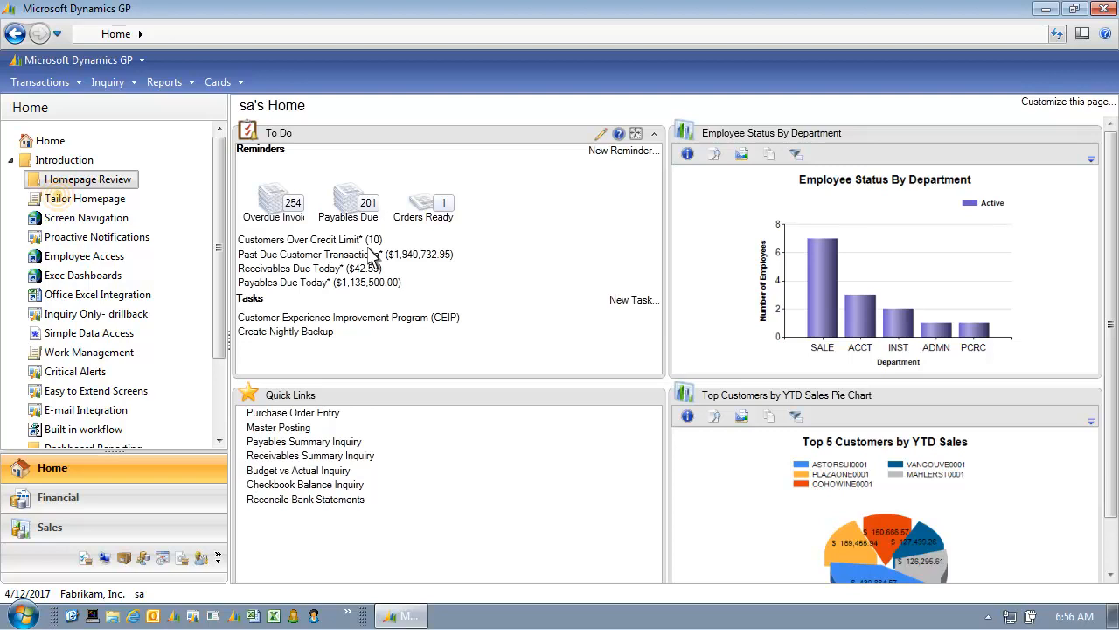
pyautogui.moveTo(167, 238)
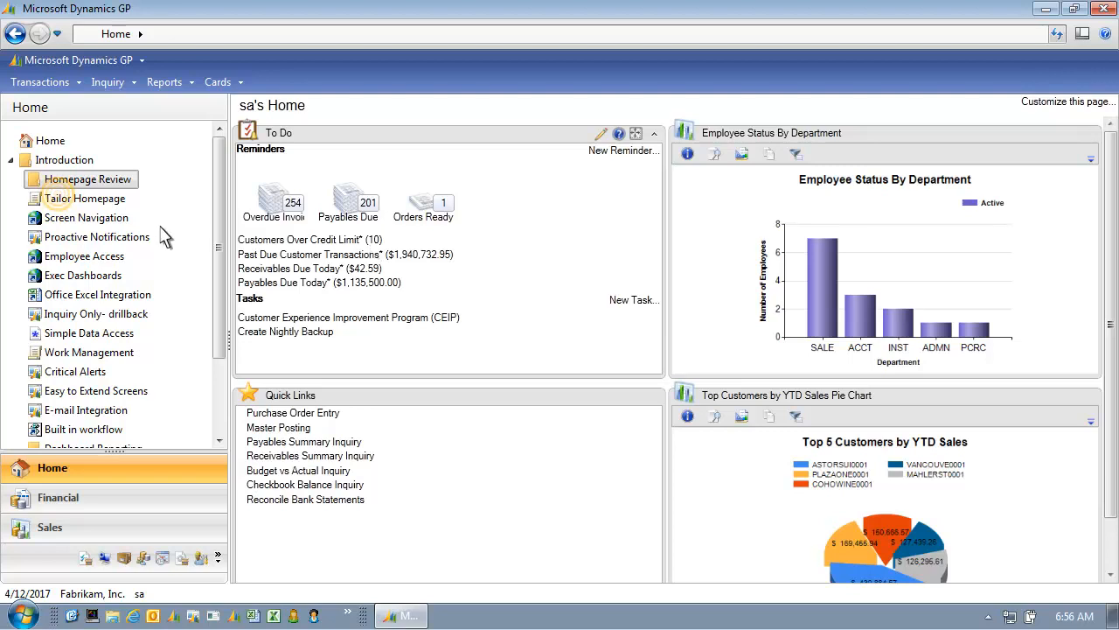
# Review Tailor Homepage settings and its Business Analyzer report choices, then close them
pyautogui.click(86, 198)
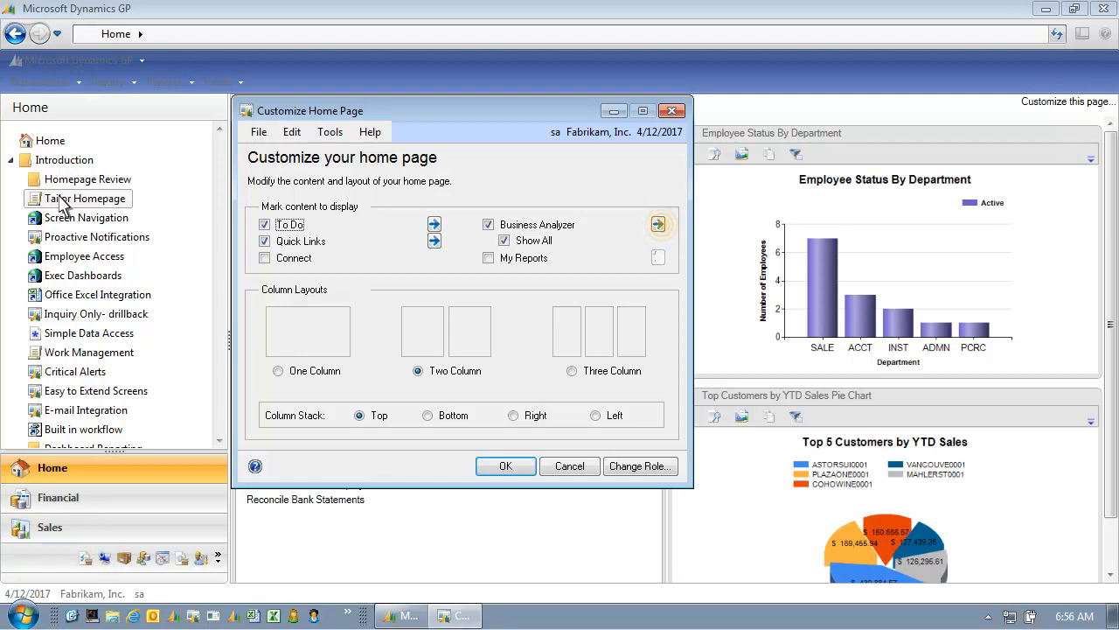
pyautogui.moveTo(617, 230)
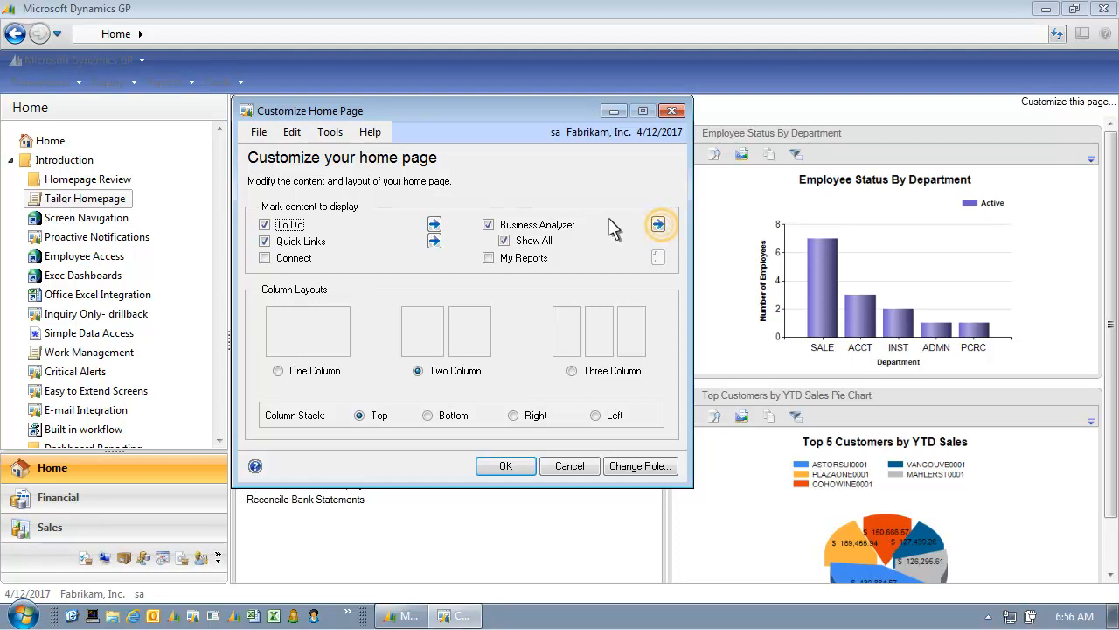
pyautogui.click(659, 224)
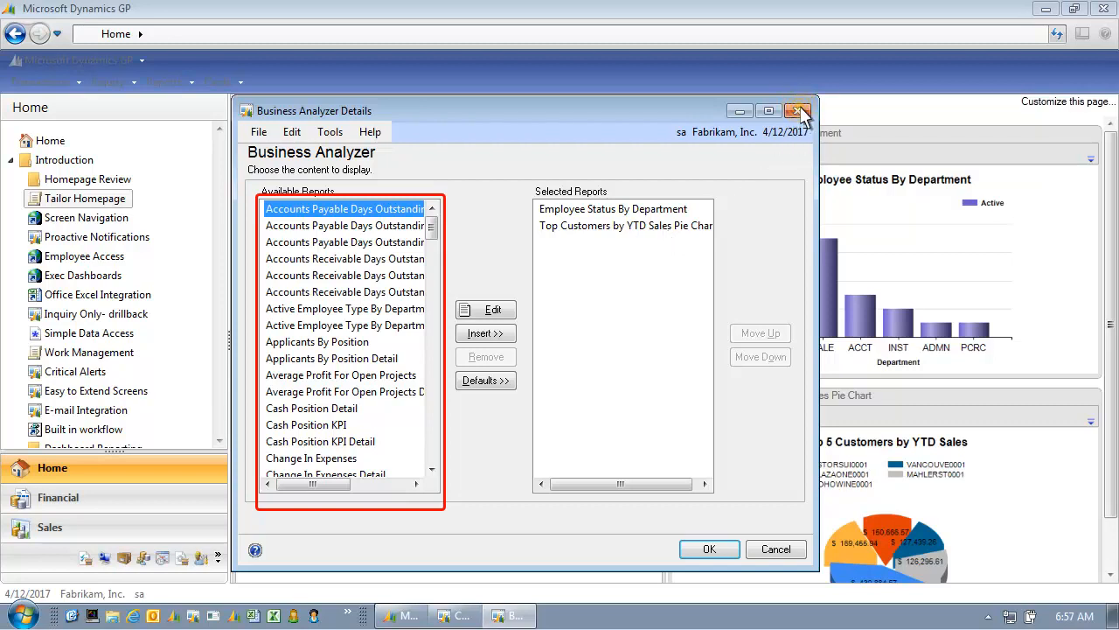
pyautogui.click(798, 111)
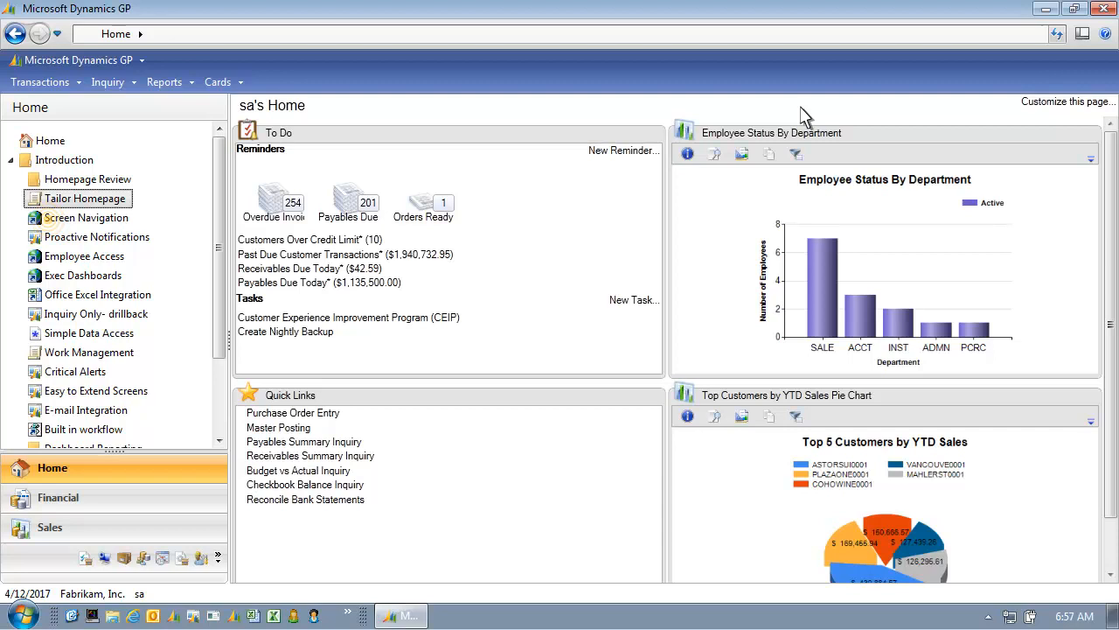
pyautogui.moveTo(63, 223)
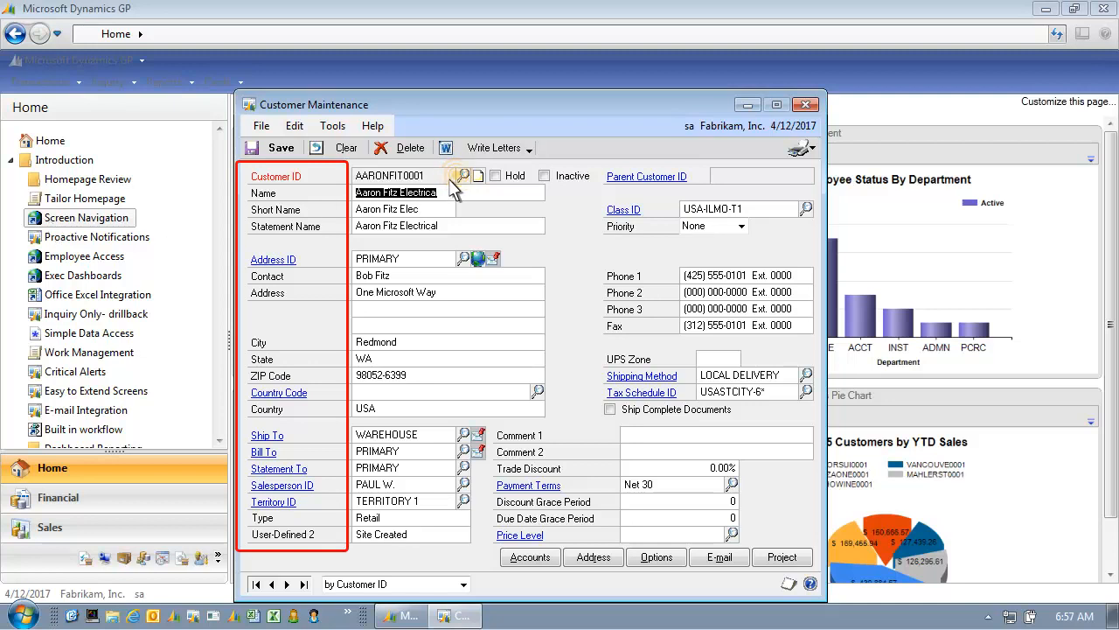
# Browse the customer lookup and Options for the Aaron Fitz Electrical record
pyautogui.click(461, 175)
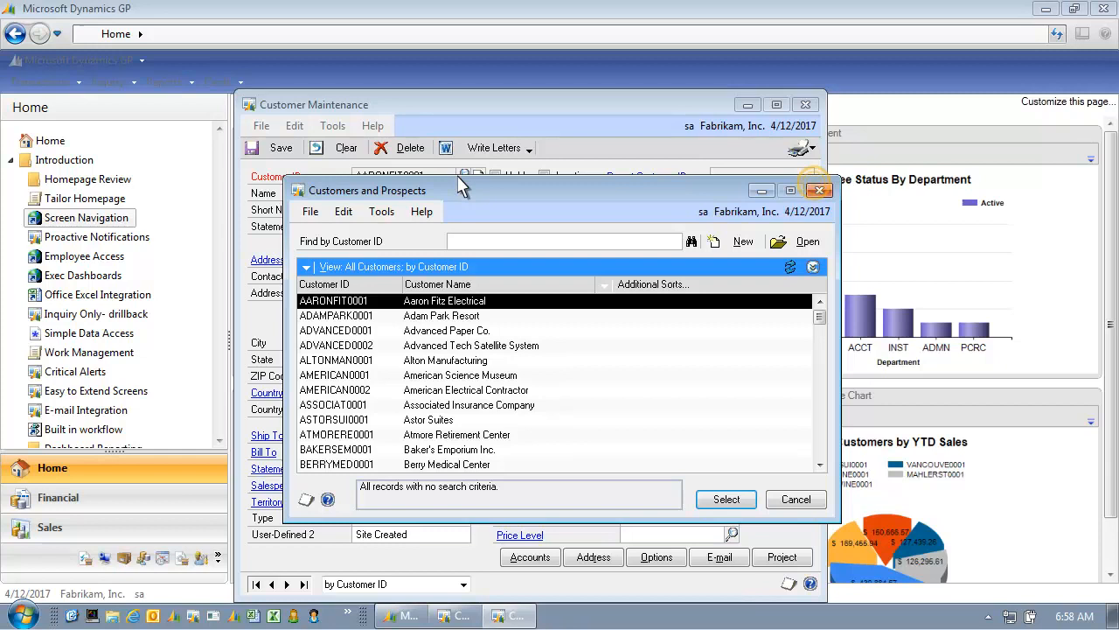
pyautogui.moveTo(818, 191)
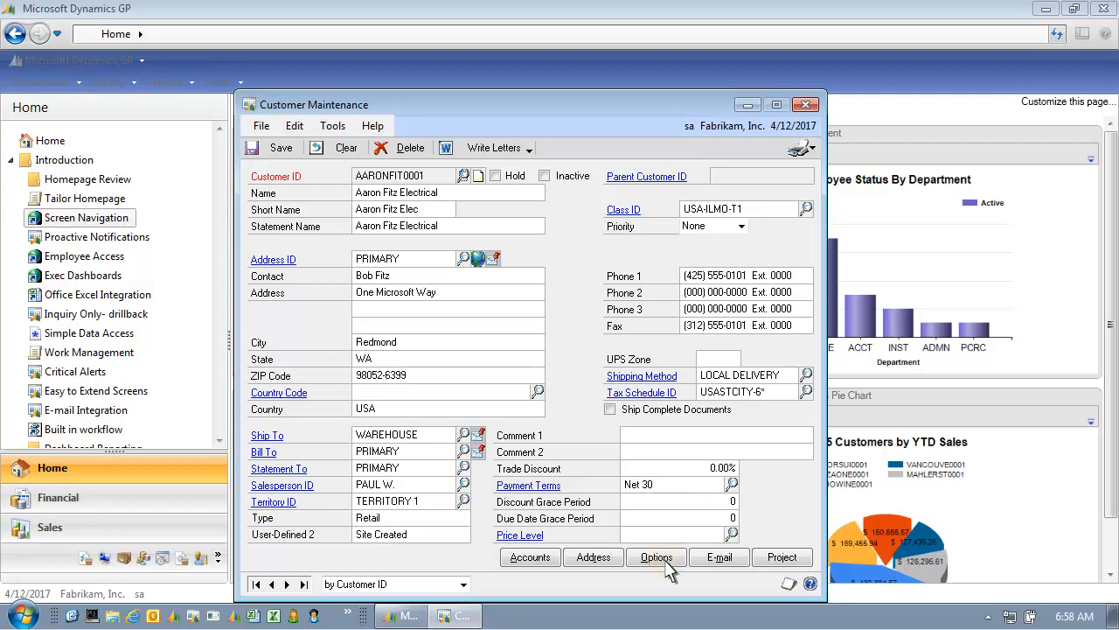
pyautogui.click(656, 557)
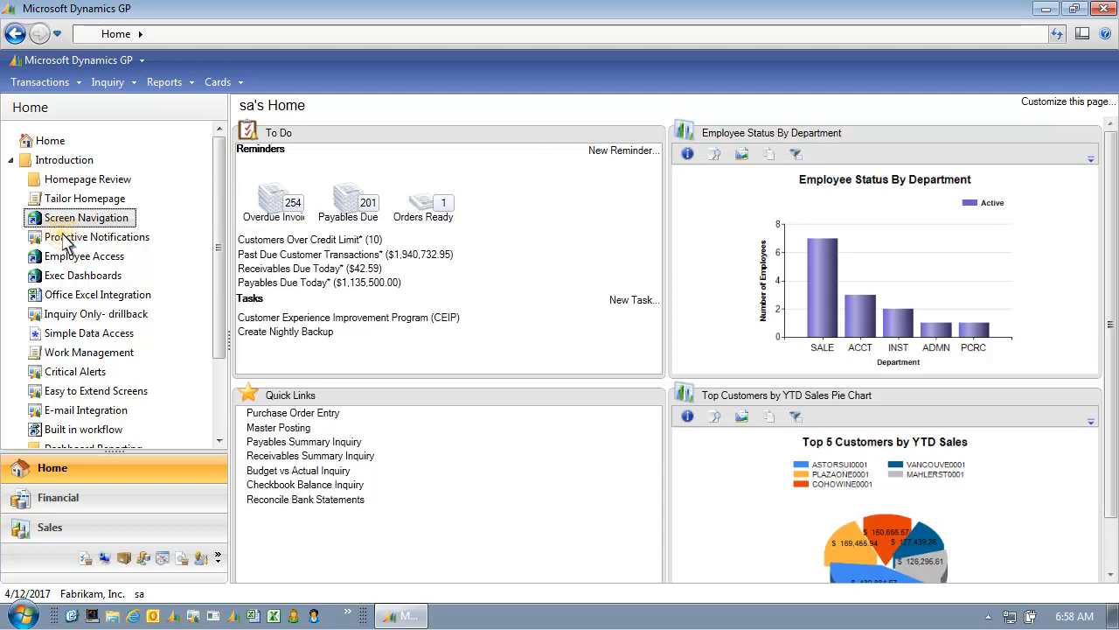
pyautogui.click(623, 150)
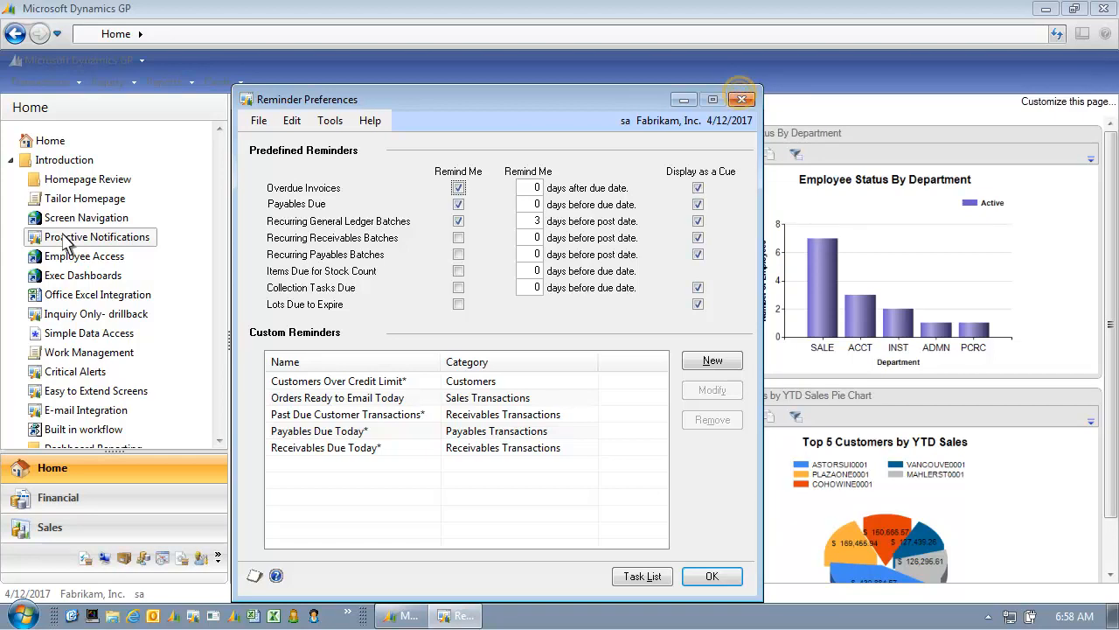
pyautogui.moveTo(738, 99)
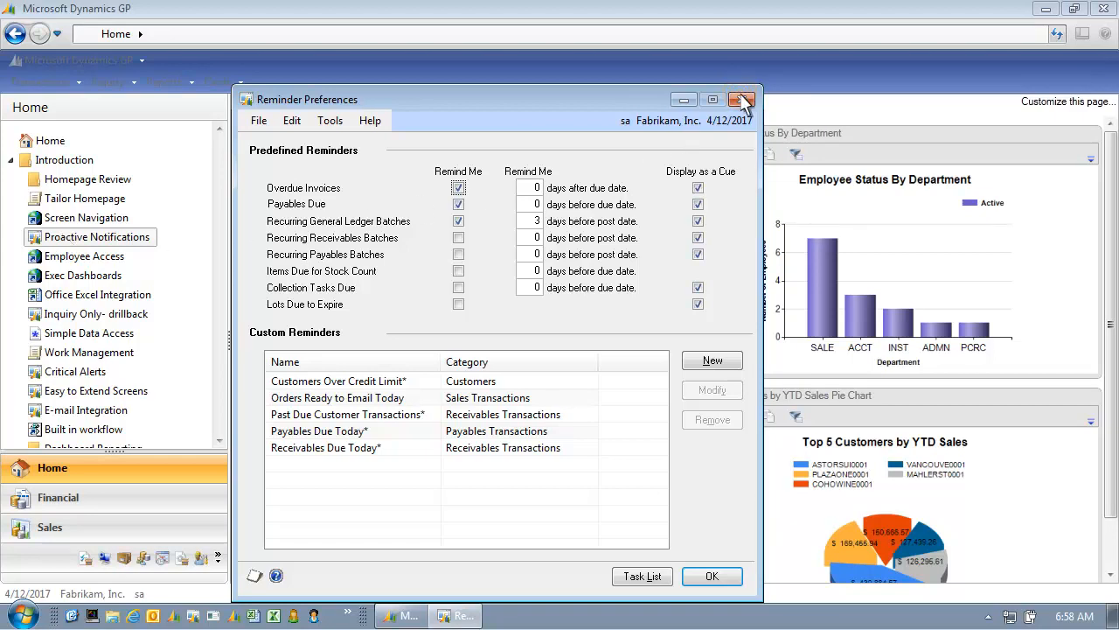
pyautogui.click(738, 99)
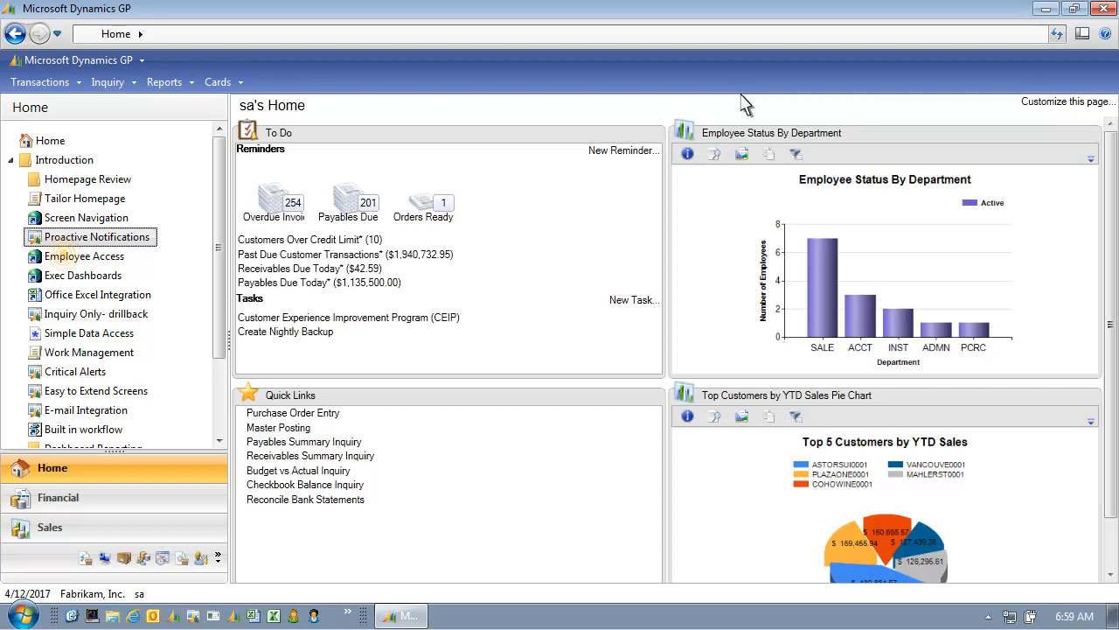
pyautogui.moveTo(179, 203)
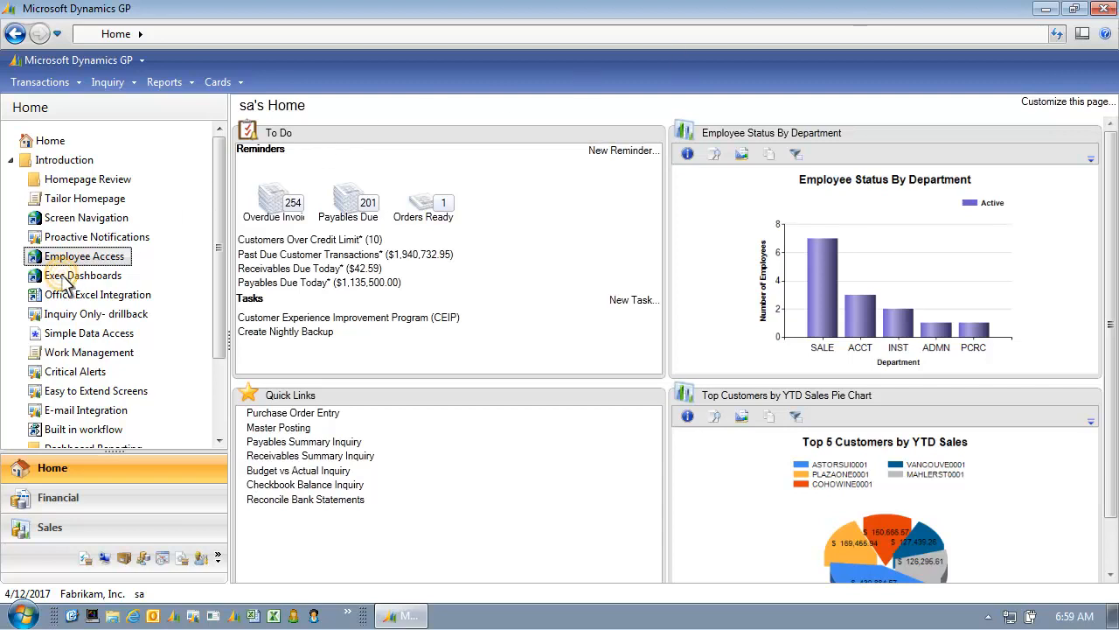
pyautogui.click(80, 274)
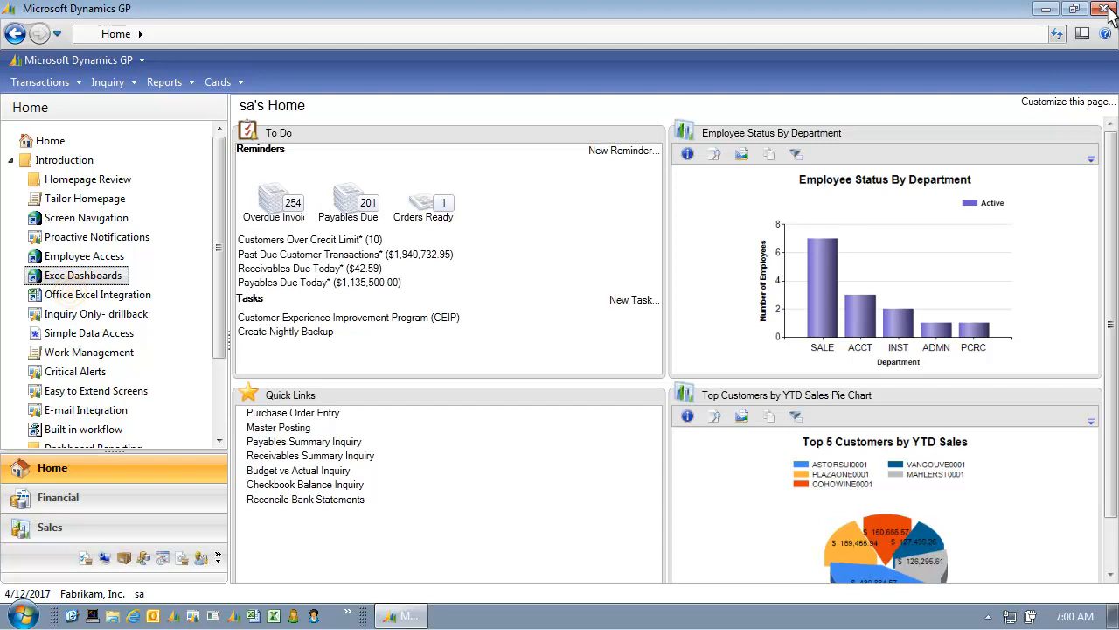
pyautogui.moveTo(72, 300)
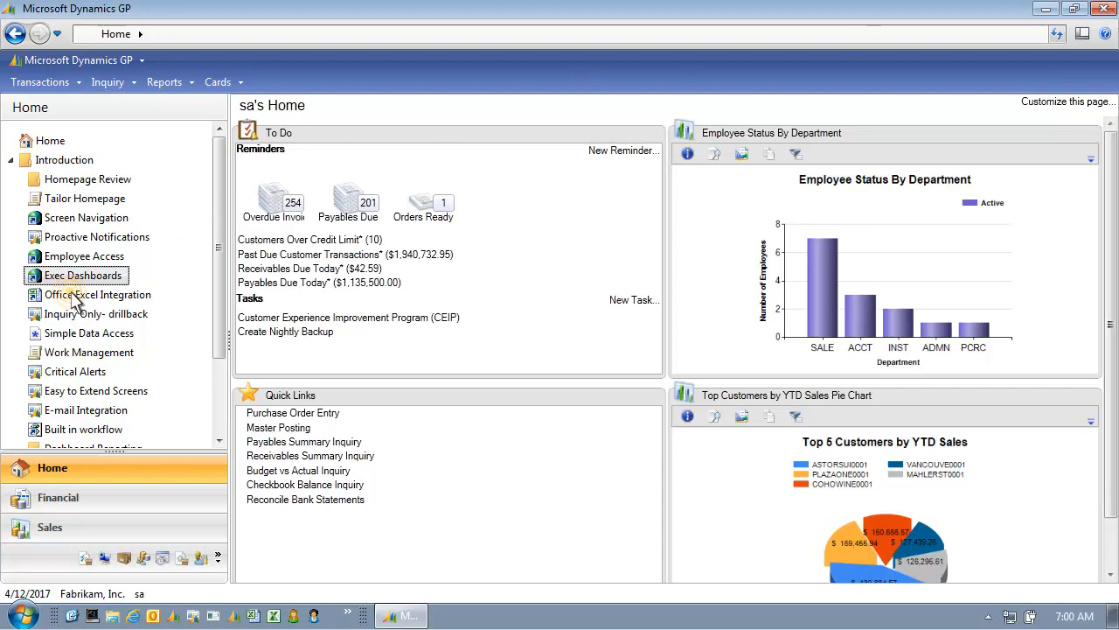
pyautogui.click(100, 295)
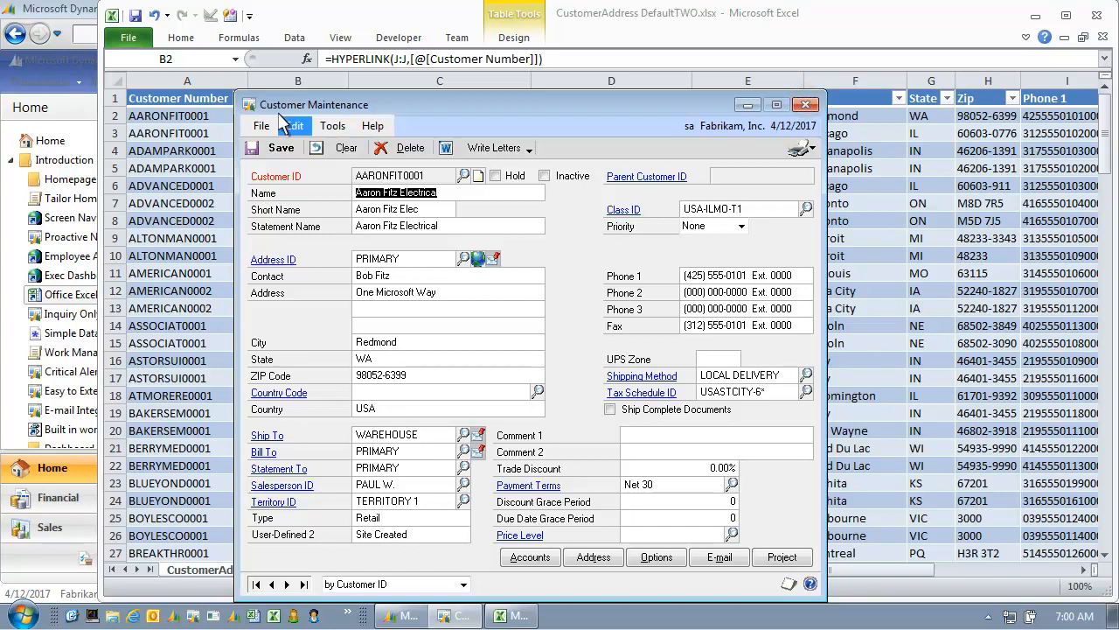
pyautogui.moveTo(651, 115)
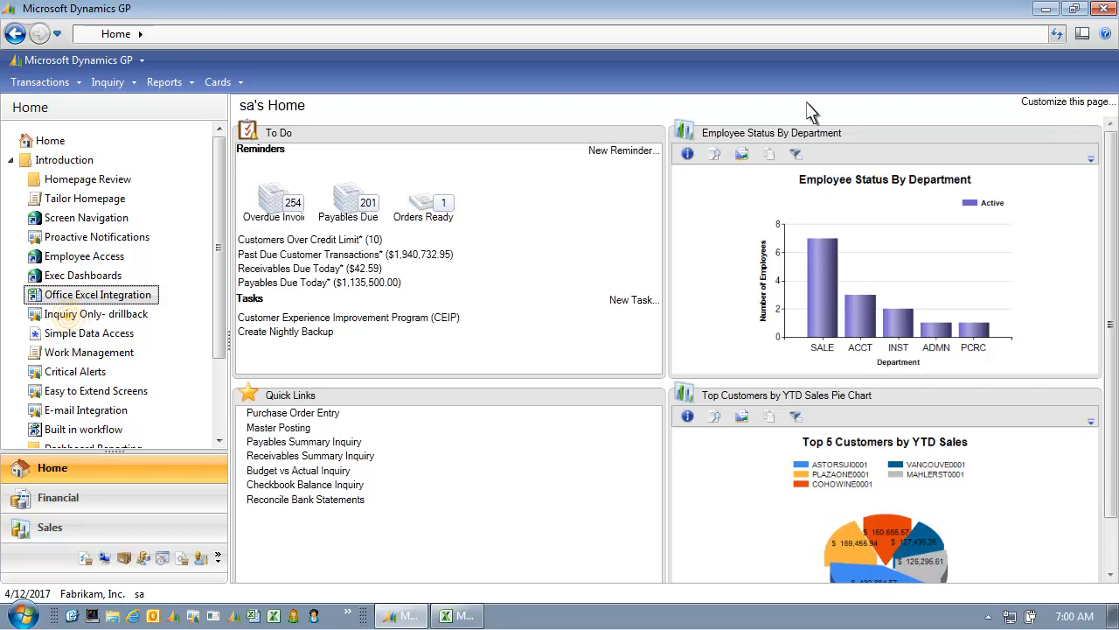
pyautogui.moveTo(346, 187)
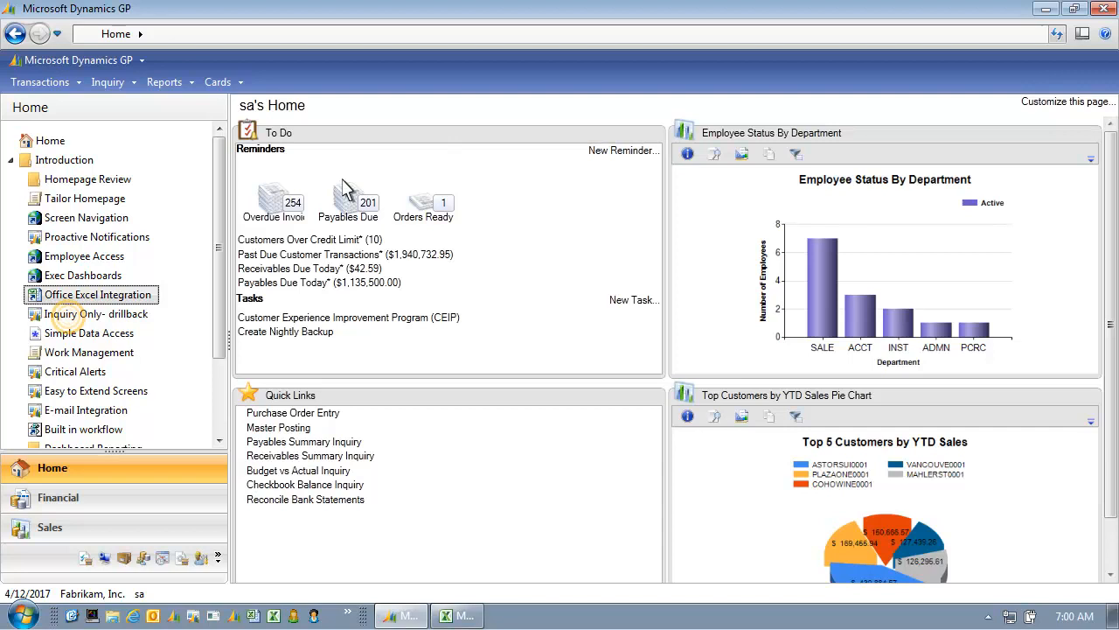
# Open the Inquiry Only drillback Detail Inquiry and load the first account's transactions
pyautogui.click(96, 314)
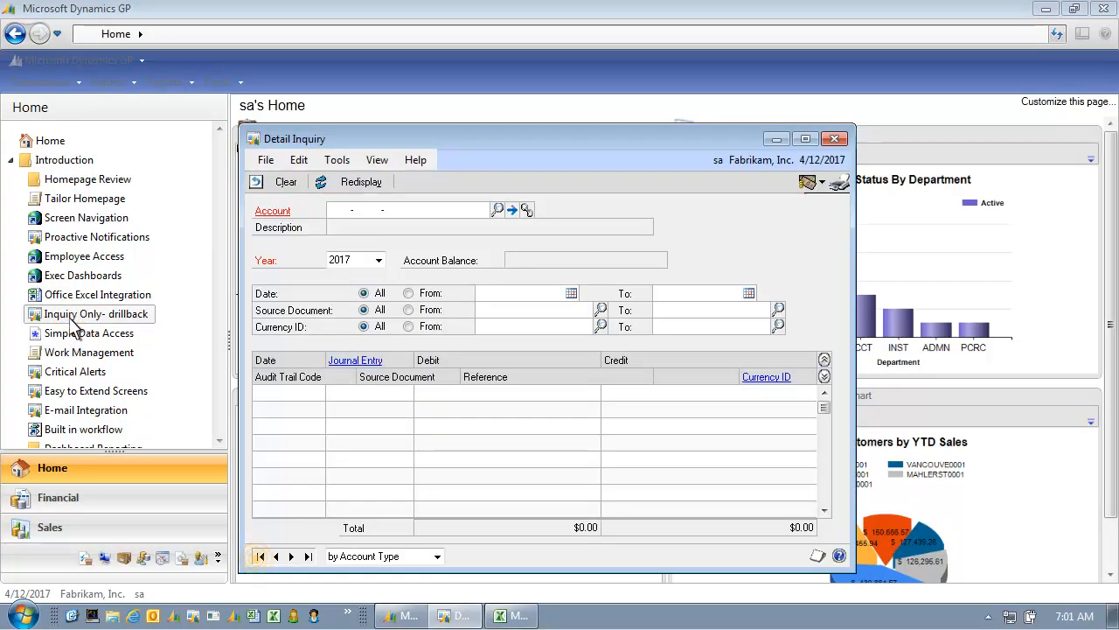
pyautogui.click(261, 556)
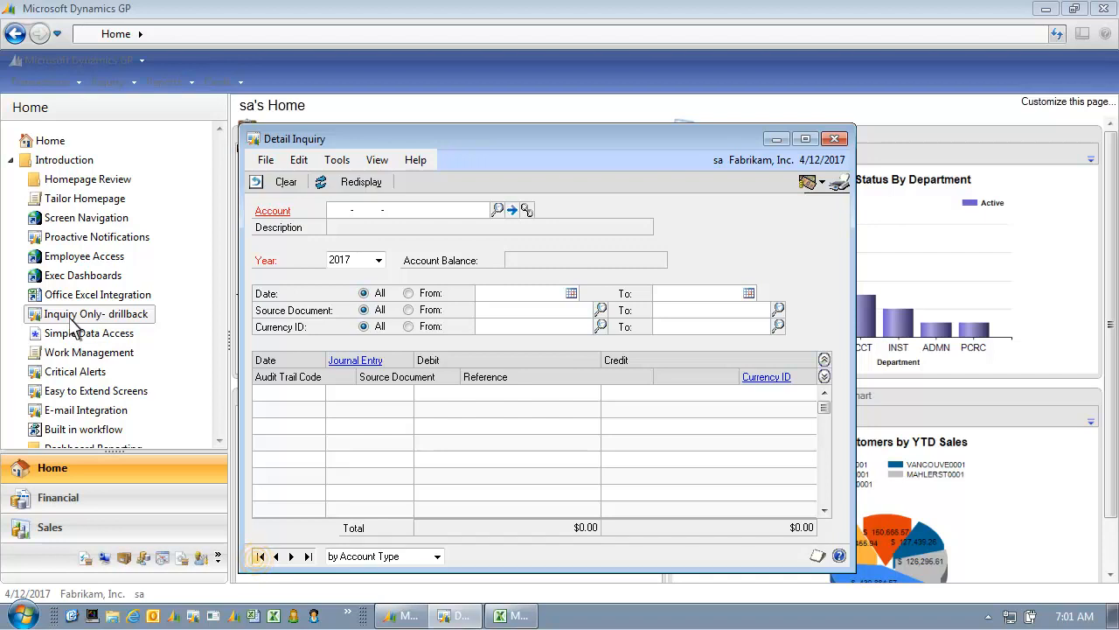
pyautogui.click(260, 556)
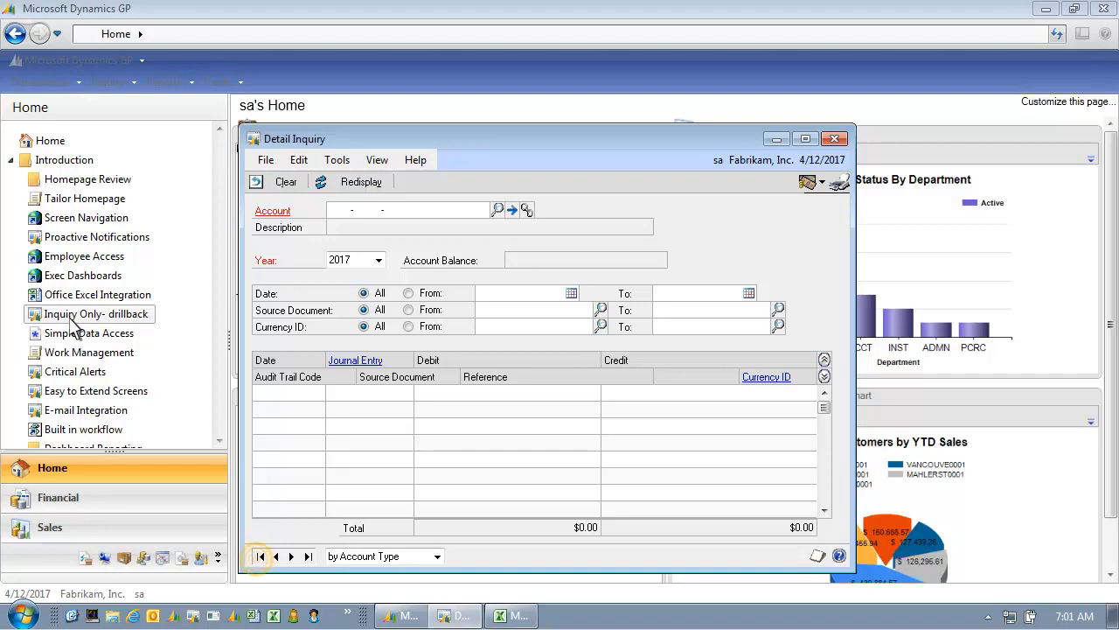
pyautogui.moveTo(179, 394)
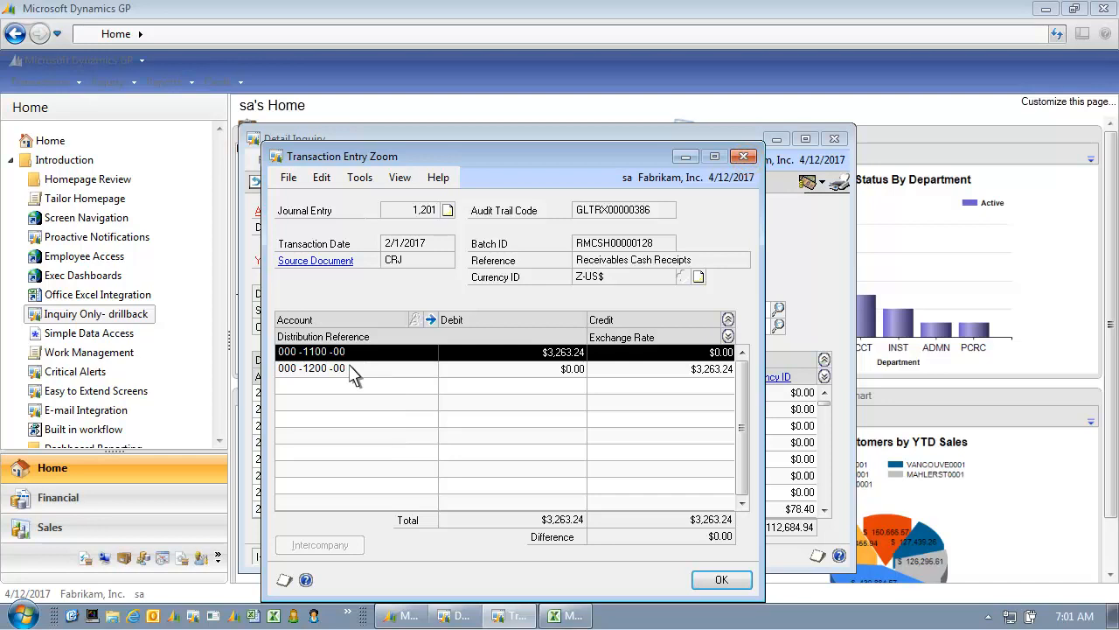
pyautogui.moveTo(726, 213)
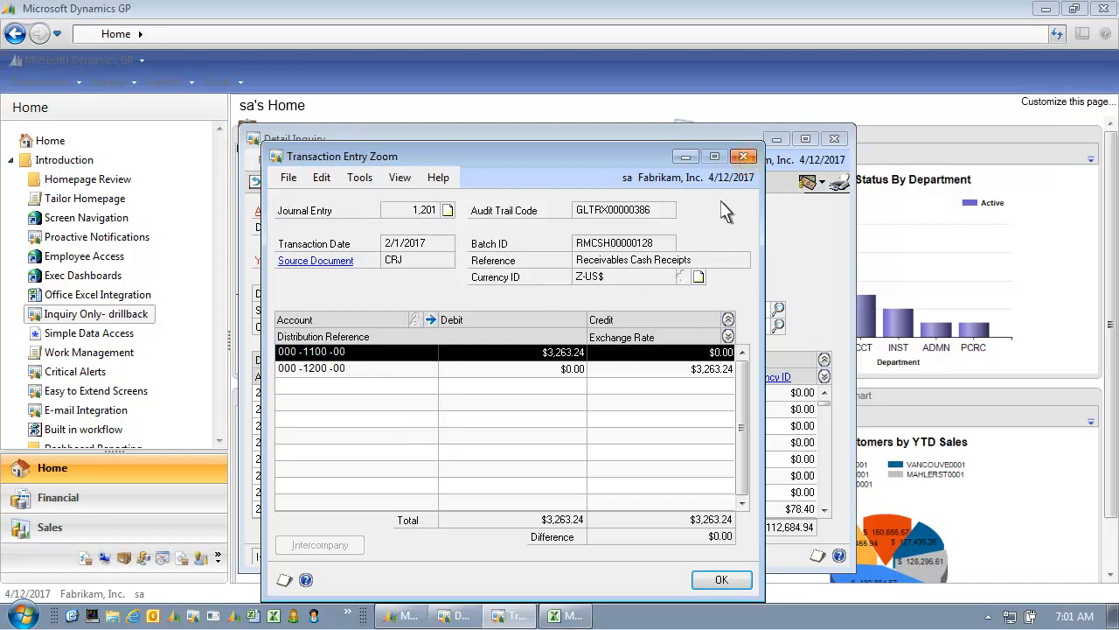
# Close the journal entry 1,201 zoom and the Cash account Detail Inquiry
pyautogui.click(721, 578)
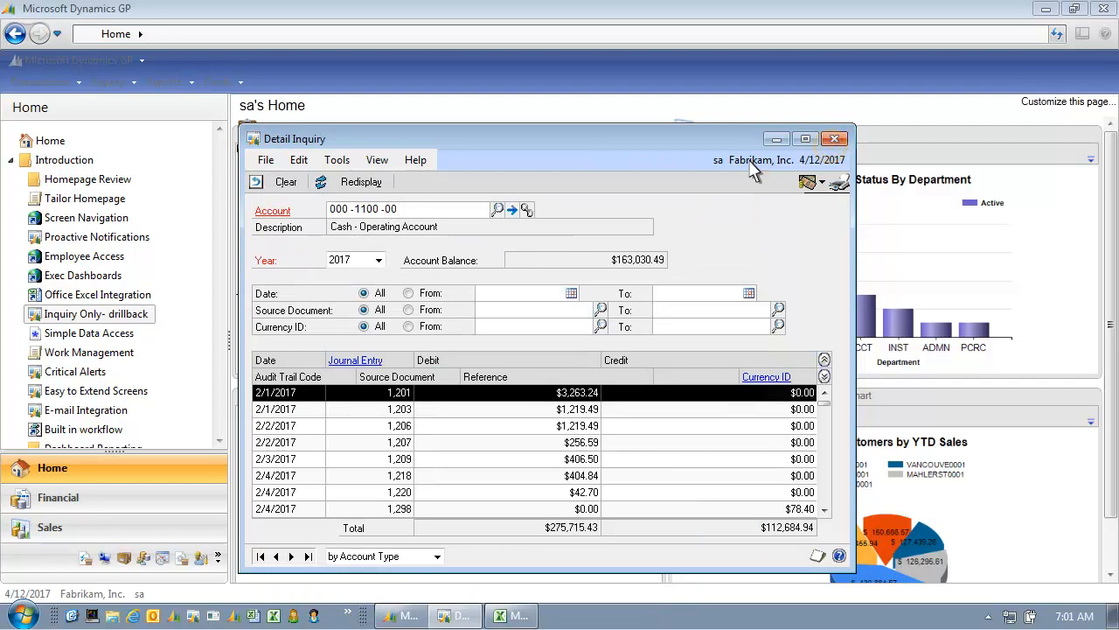
pyautogui.moveTo(806, 164)
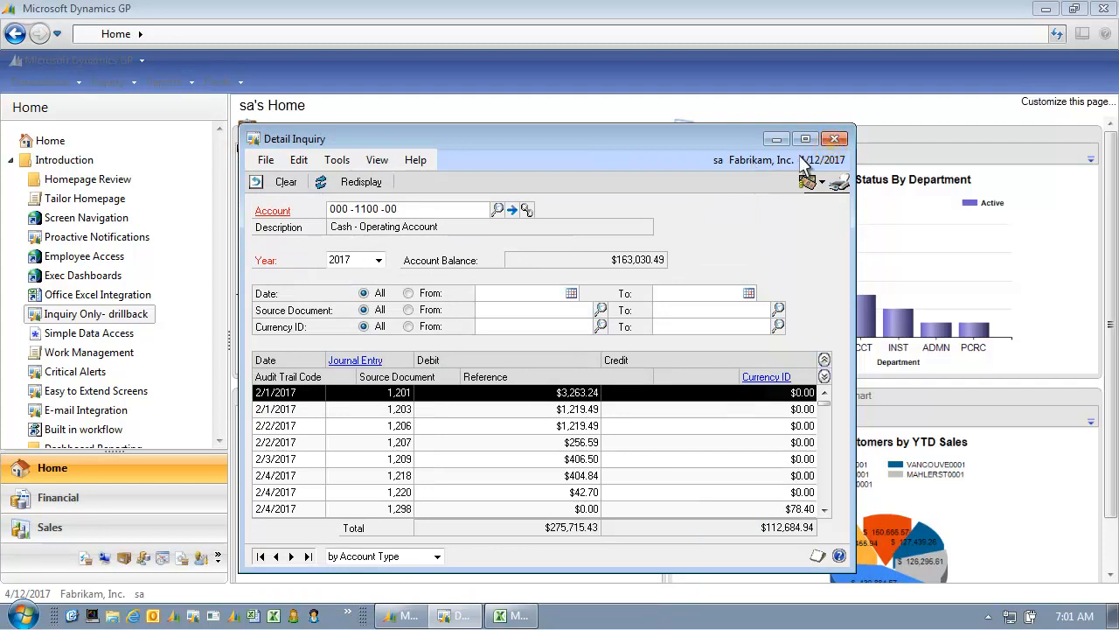
pyautogui.click(834, 138)
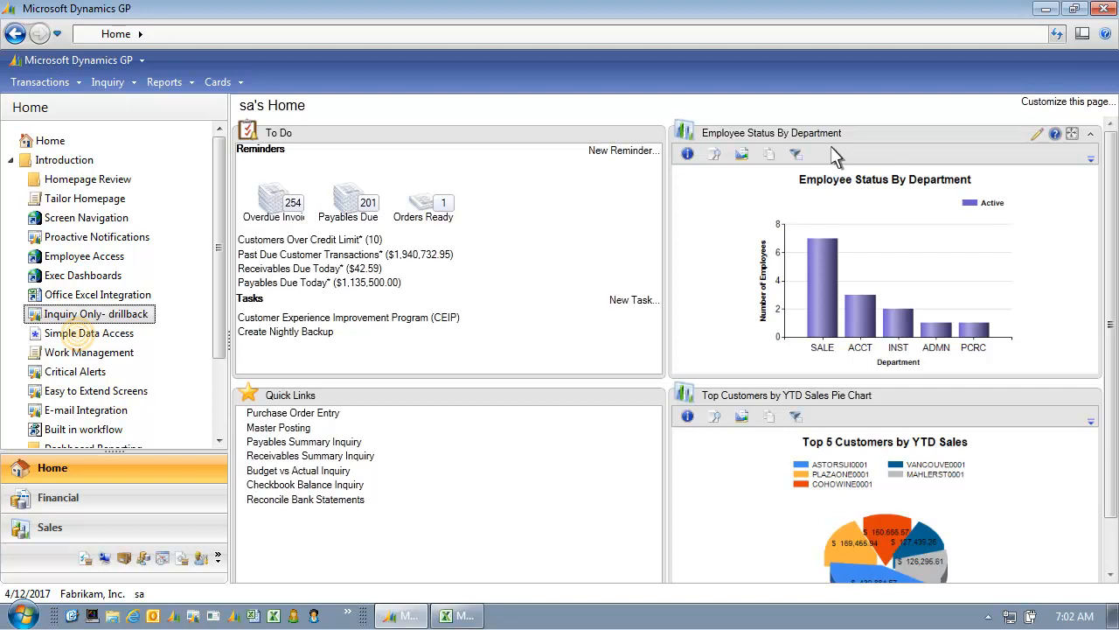
pyautogui.moveTo(83, 347)
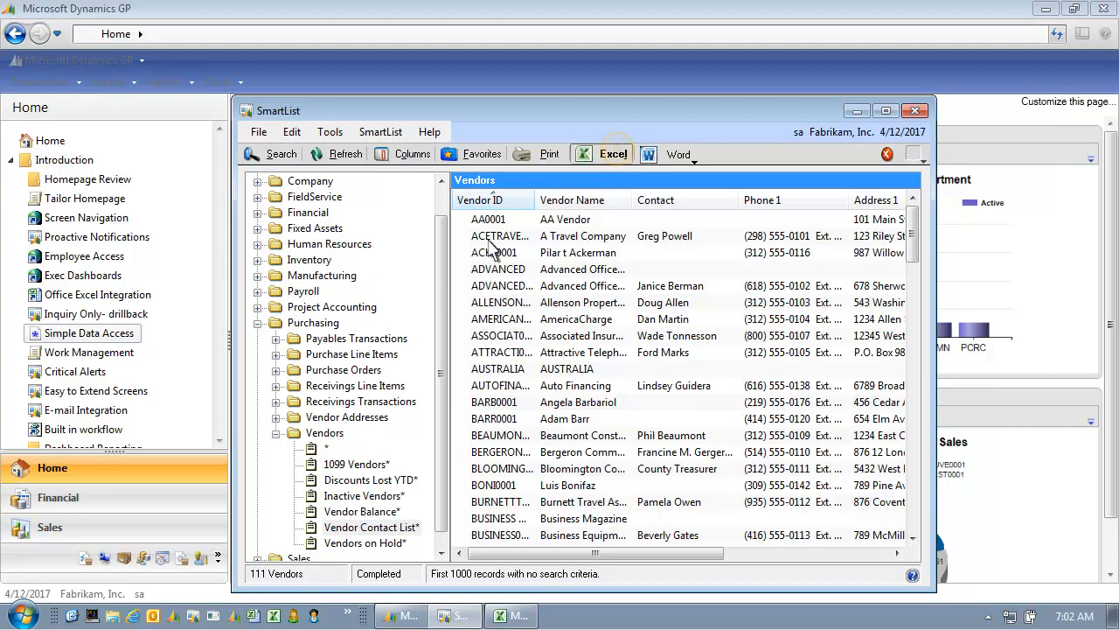
# Export the SmartList vendor list to an Excel worksheet of IDs, names and addresses
pyautogui.click(602, 154)
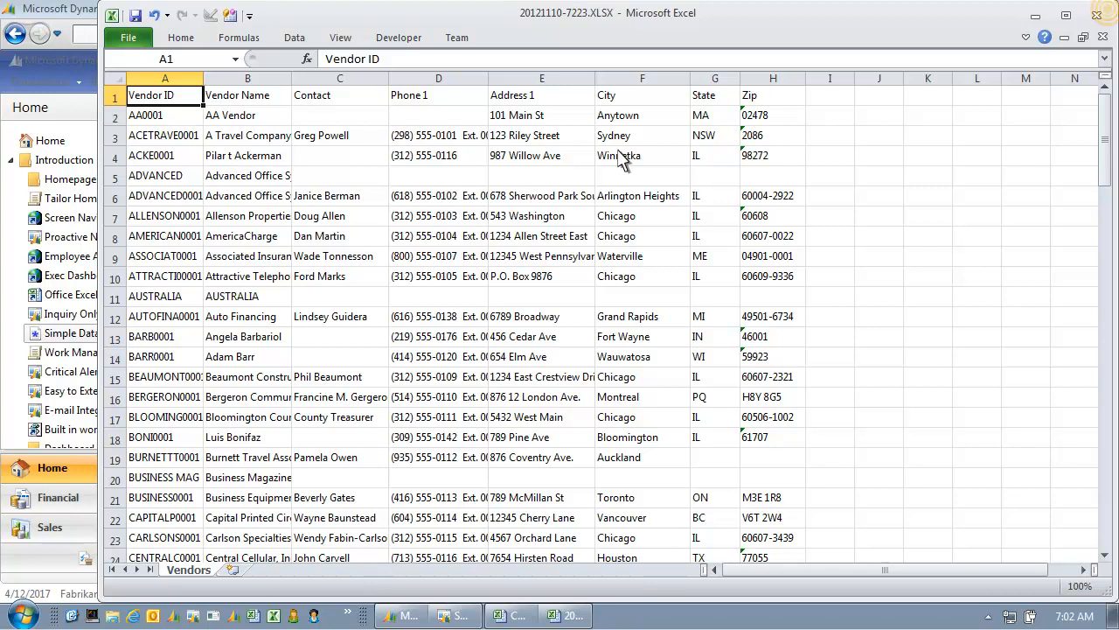
pyautogui.moveTo(979, 94)
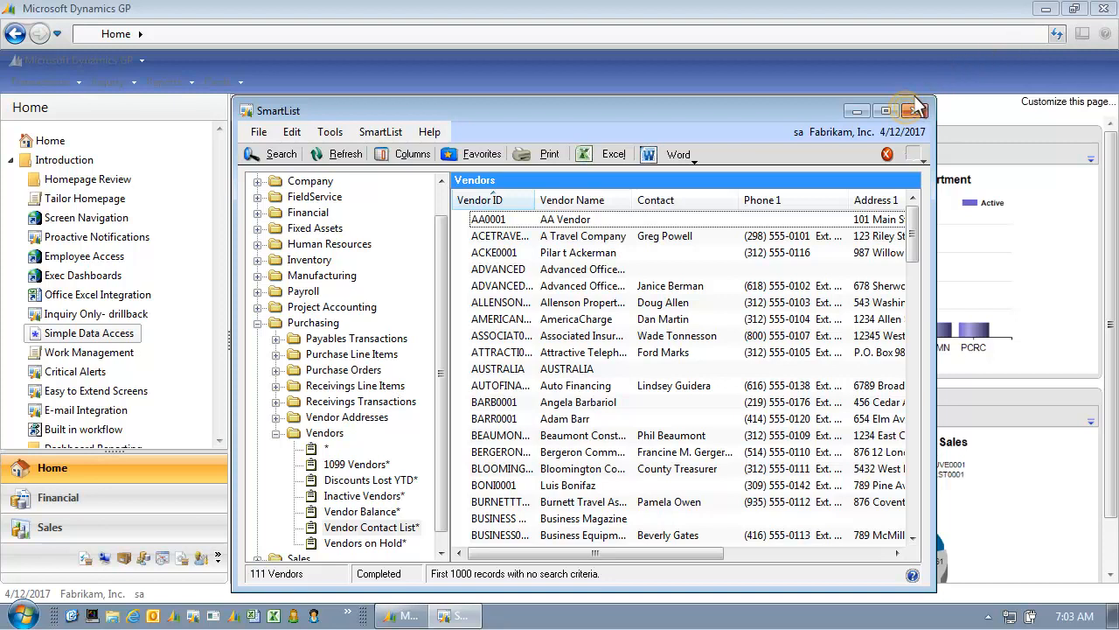
# Close the SmartList window to return to the Home page reminders and charts
pyautogui.click(917, 110)
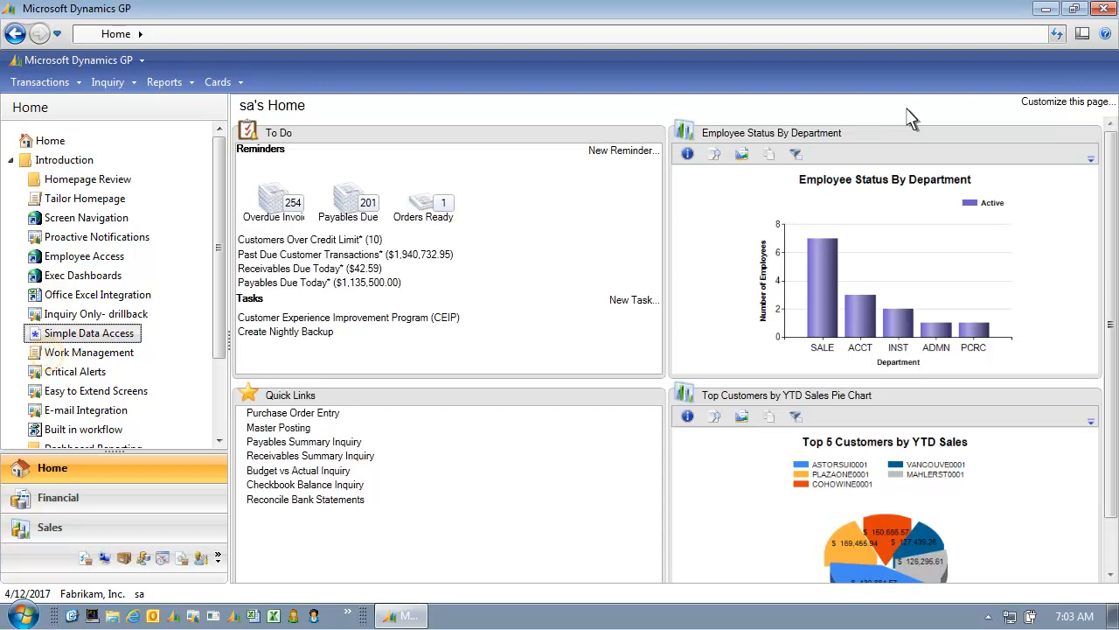
pyautogui.moveTo(90, 357)
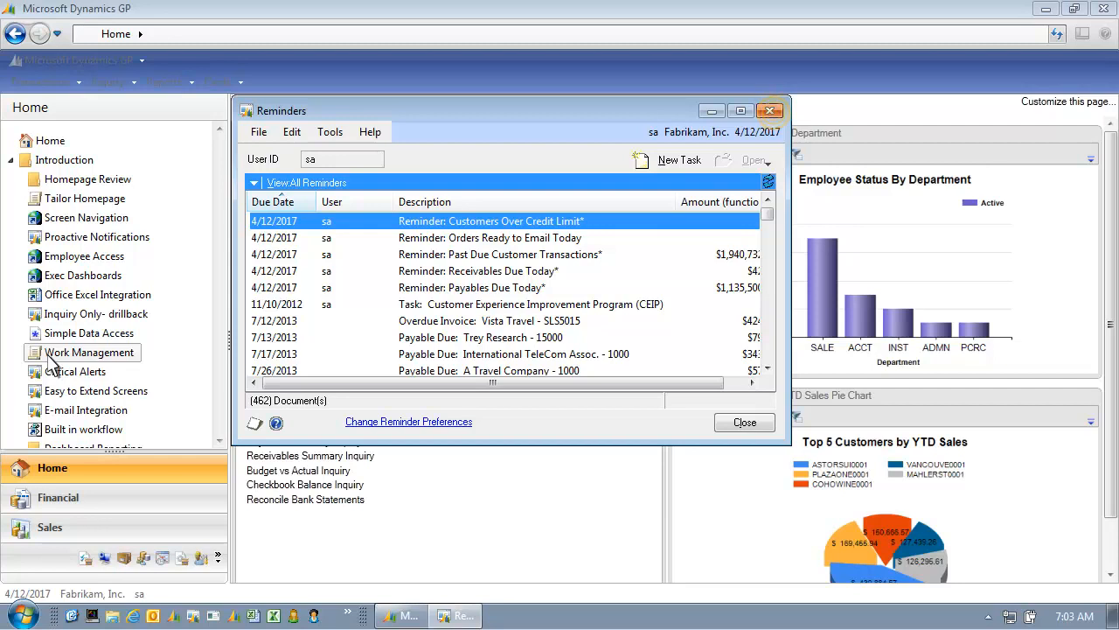
pyautogui.moveTo(144, 359)
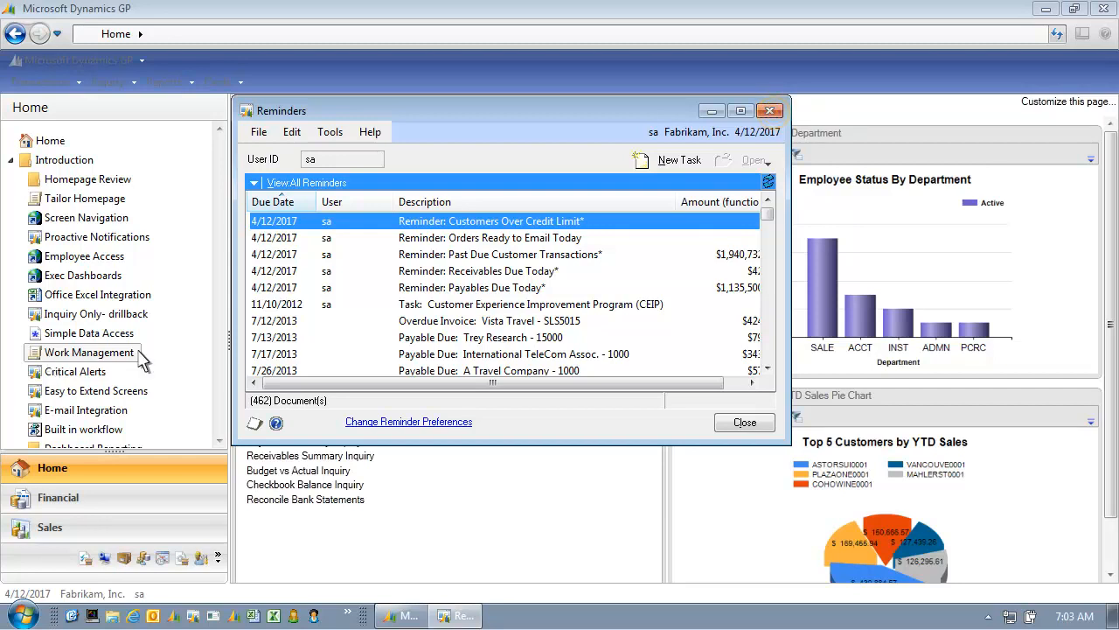
pyautogui.moveTo(770, 110)
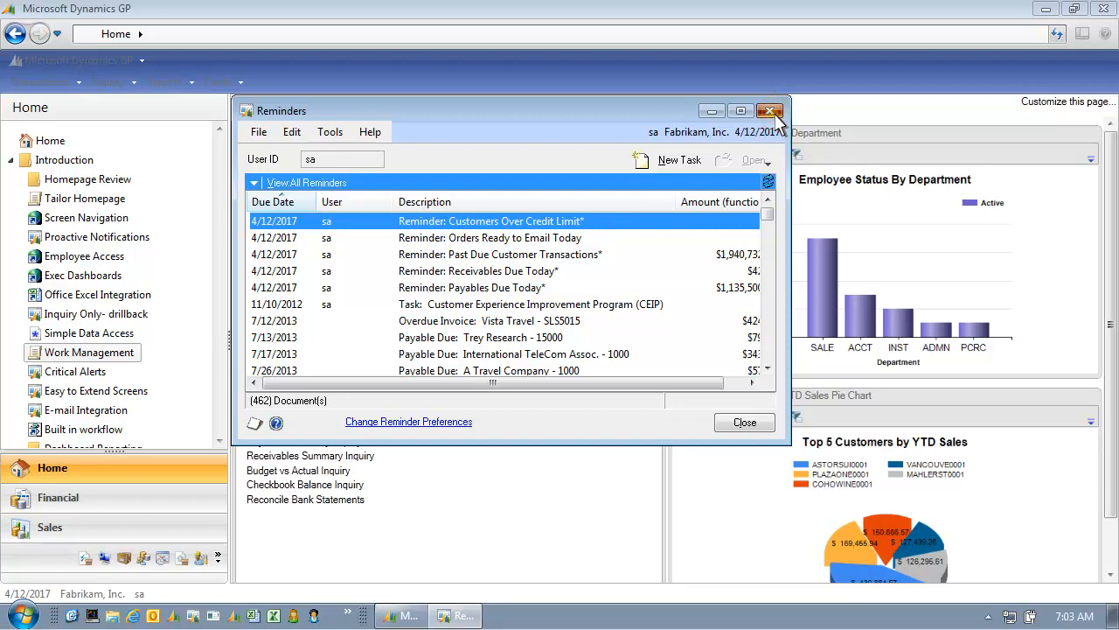
pyautogui.click(769, 110)
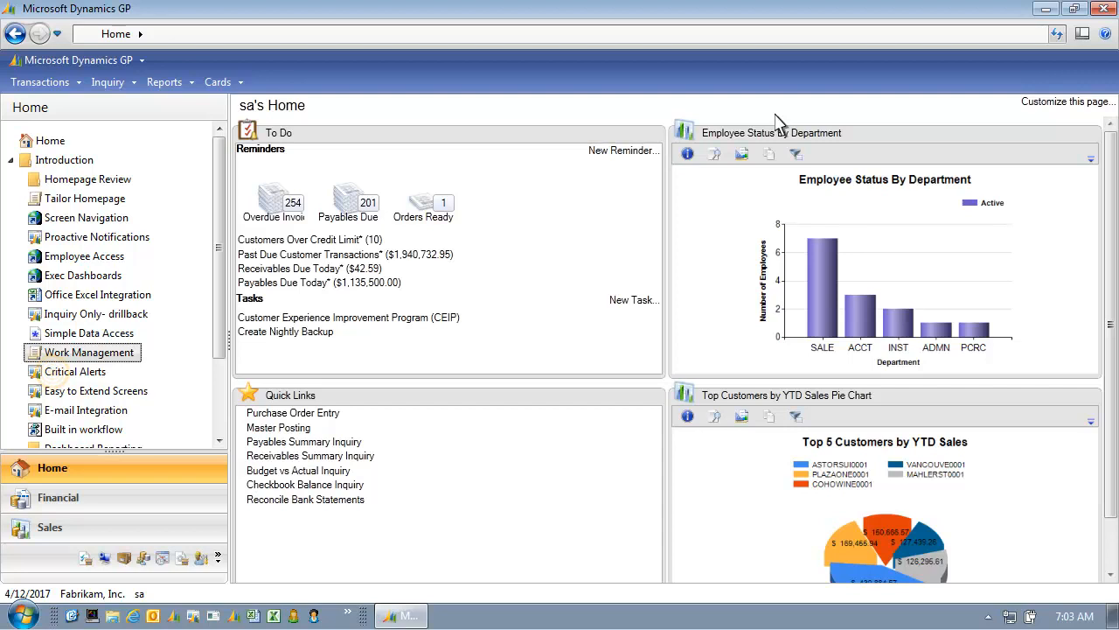
pyautogui.moveTo(88, 352)
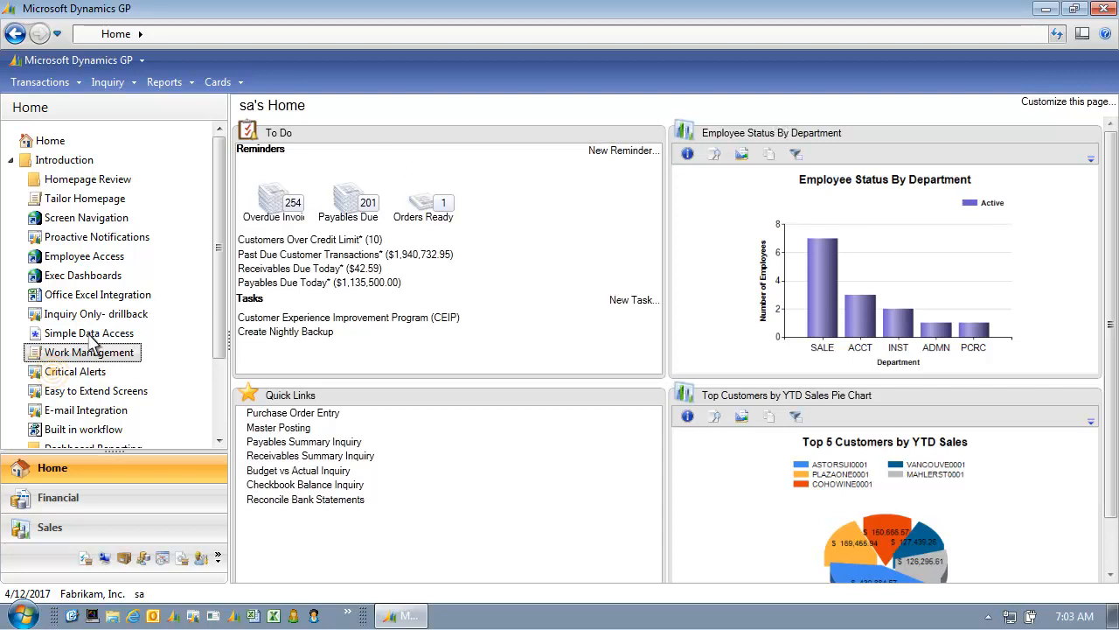
# Open Critical Alerts to show the ACCT BUDGET 50 'Accounts Have Exceeded Budget' alert
pyautogui.click(75, 371)
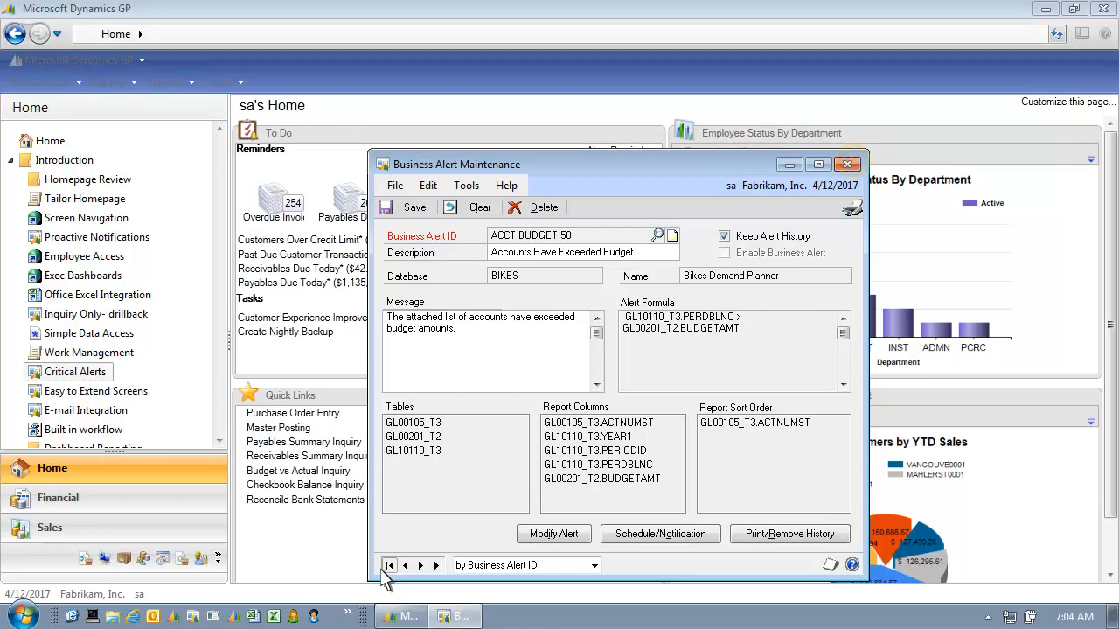
pyautogui.moveTo(840, 254)
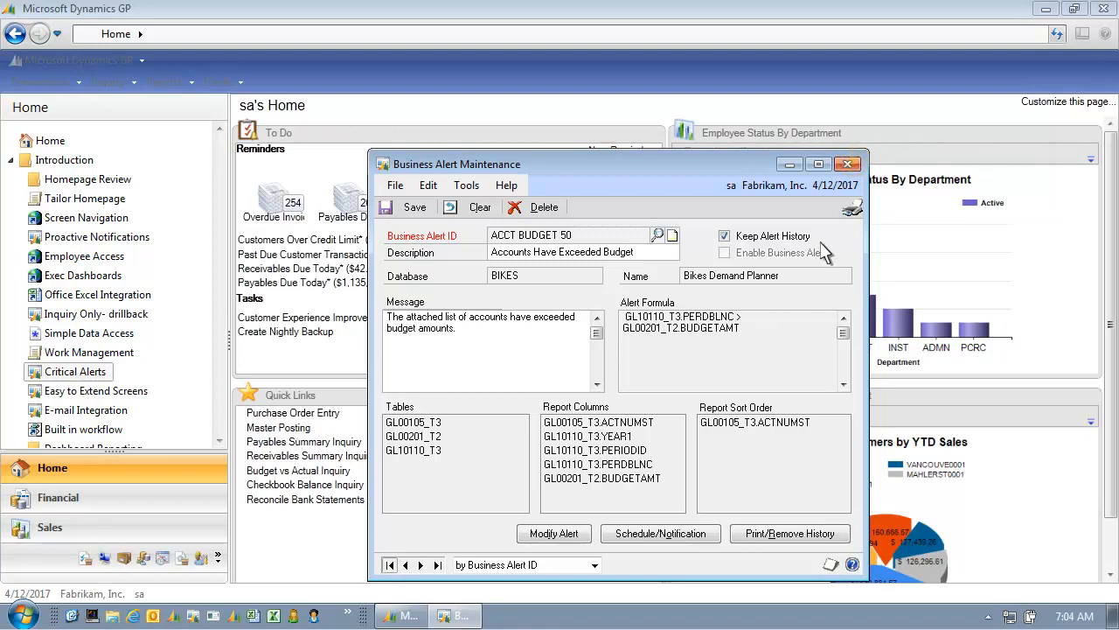
# Close Business Alert Maintenance and bring up the E-mail Integration statements options
pyautogui.click(847, 164)
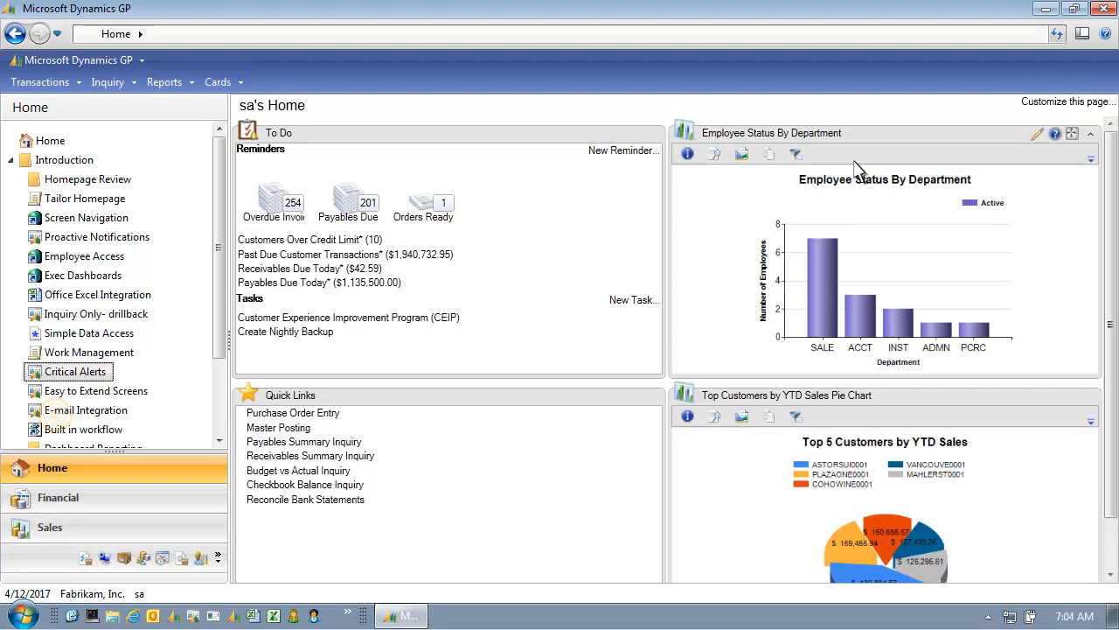
pyautogui.moveTo(60, 424)
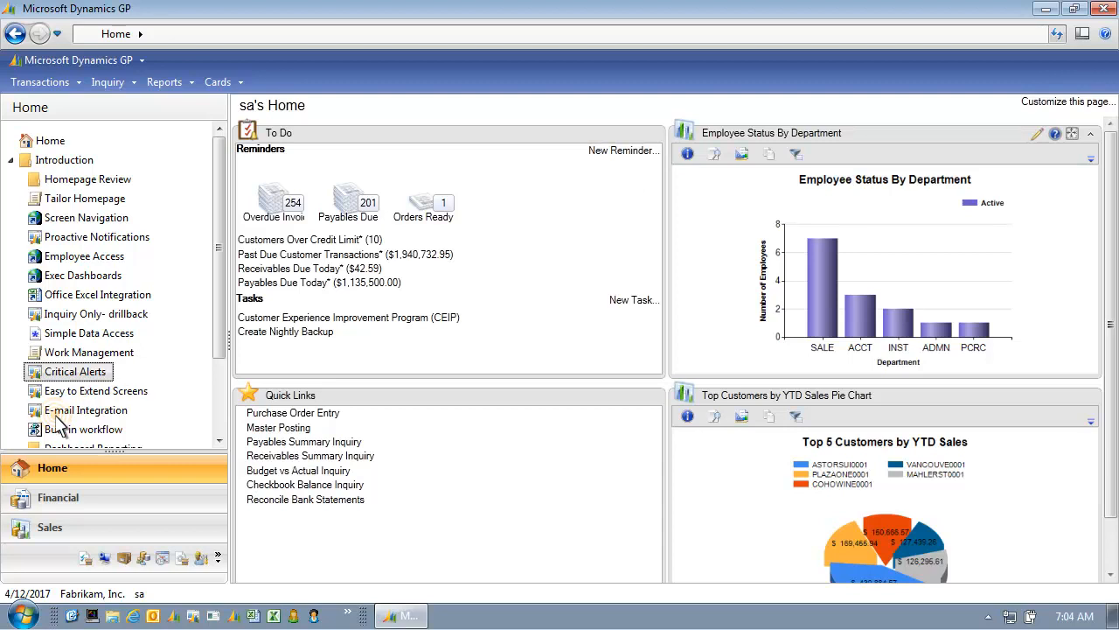
pyautogui.click(87, 410)
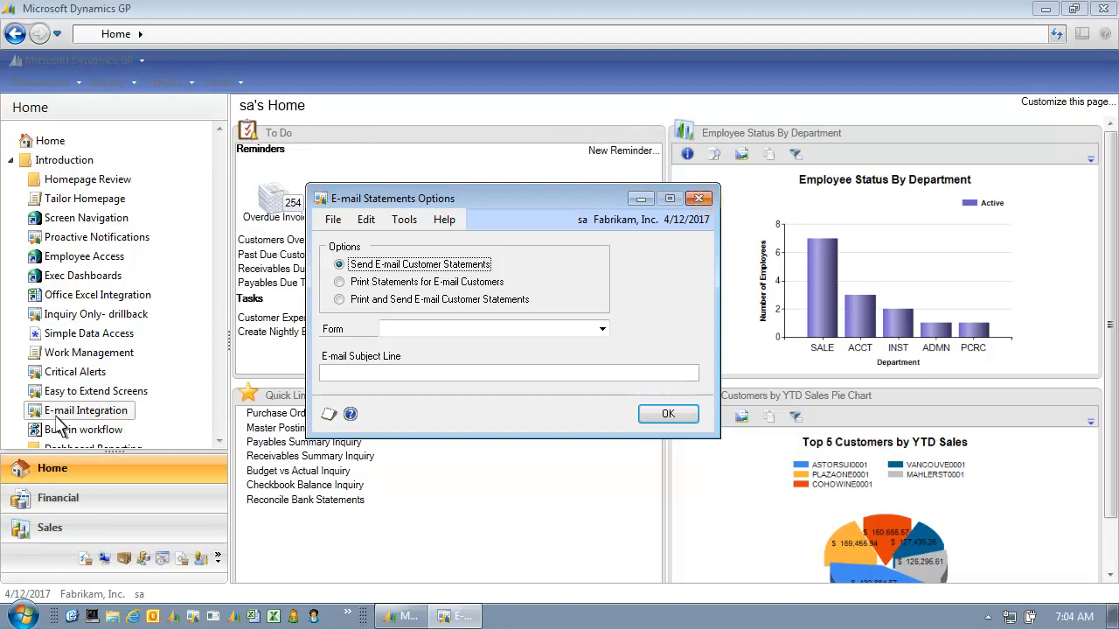
pyautogui.moveTo(706, 225)
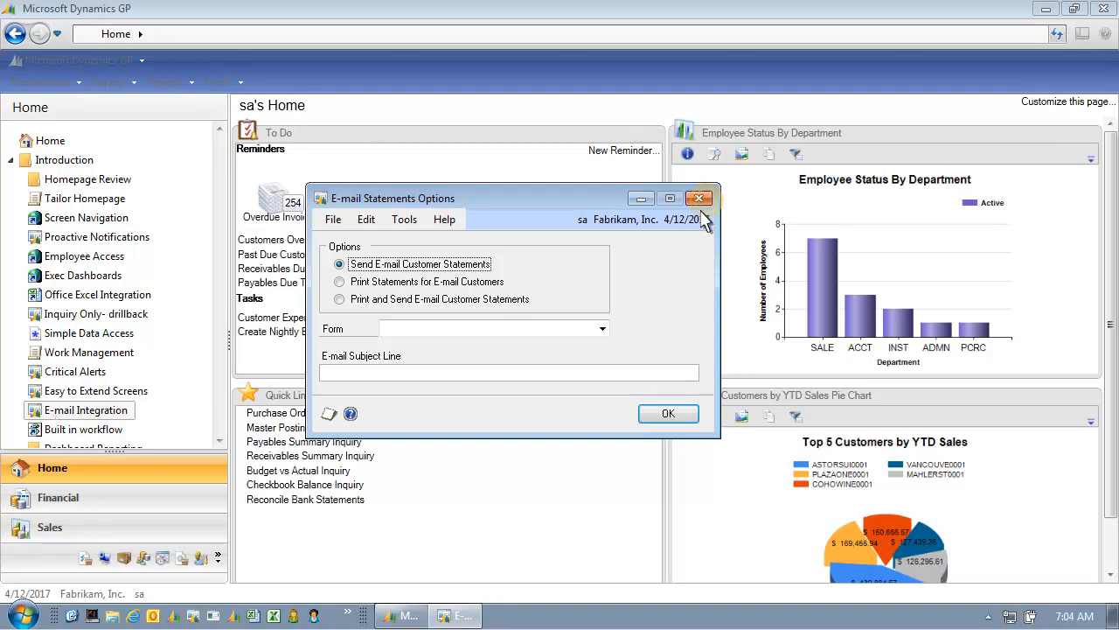
# Close the E-mail Statements Options window to return to the Home page
pyautogui.click(699, 198)
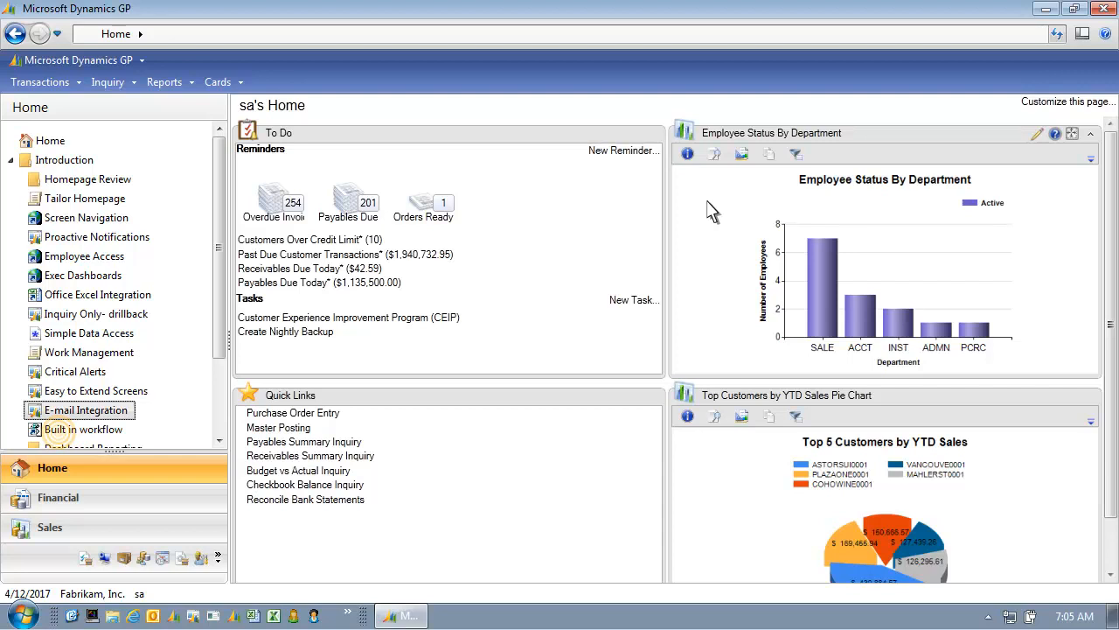
pyautogui.moveTo(66, 434)
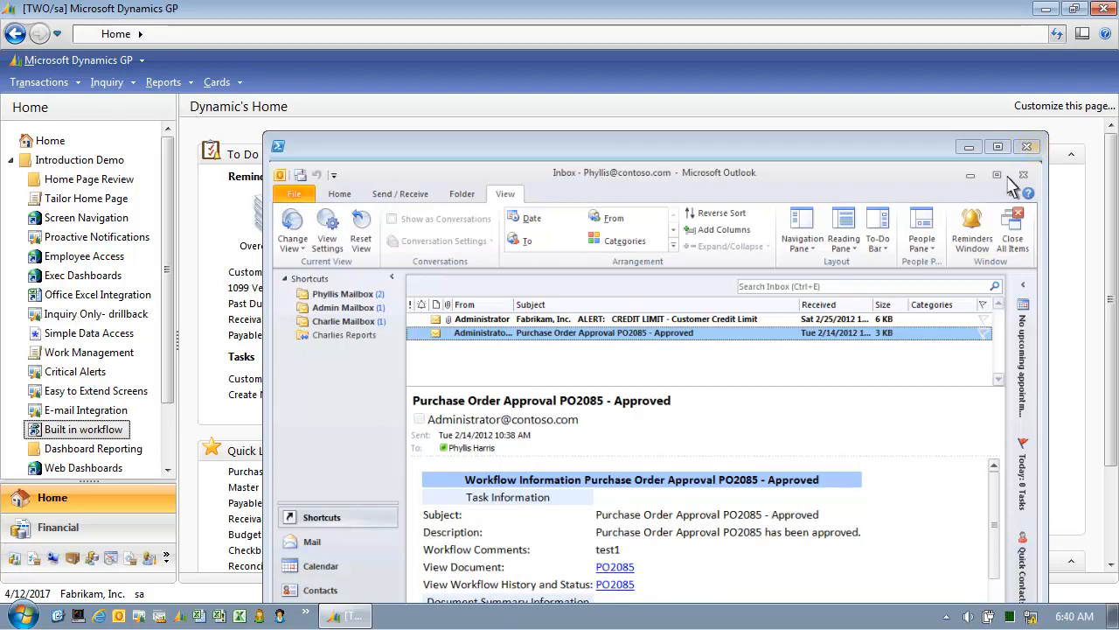
# Close the Outlook inbox showing the PO2085 approval message
pyautogui.click(1025, 147)
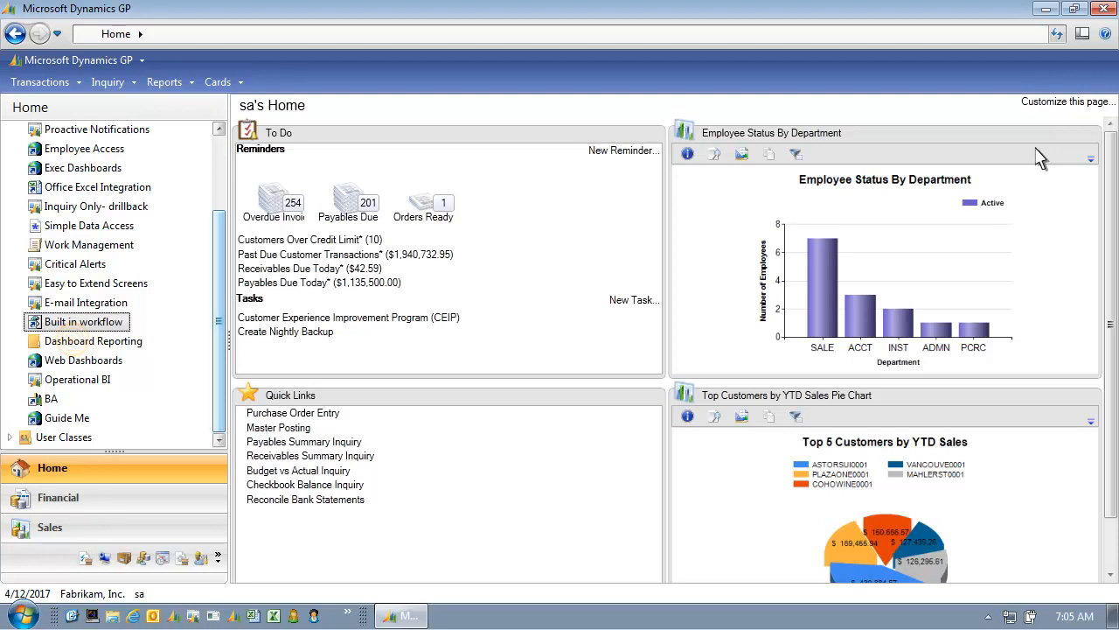
pyautogui.moveTo(571, 198)
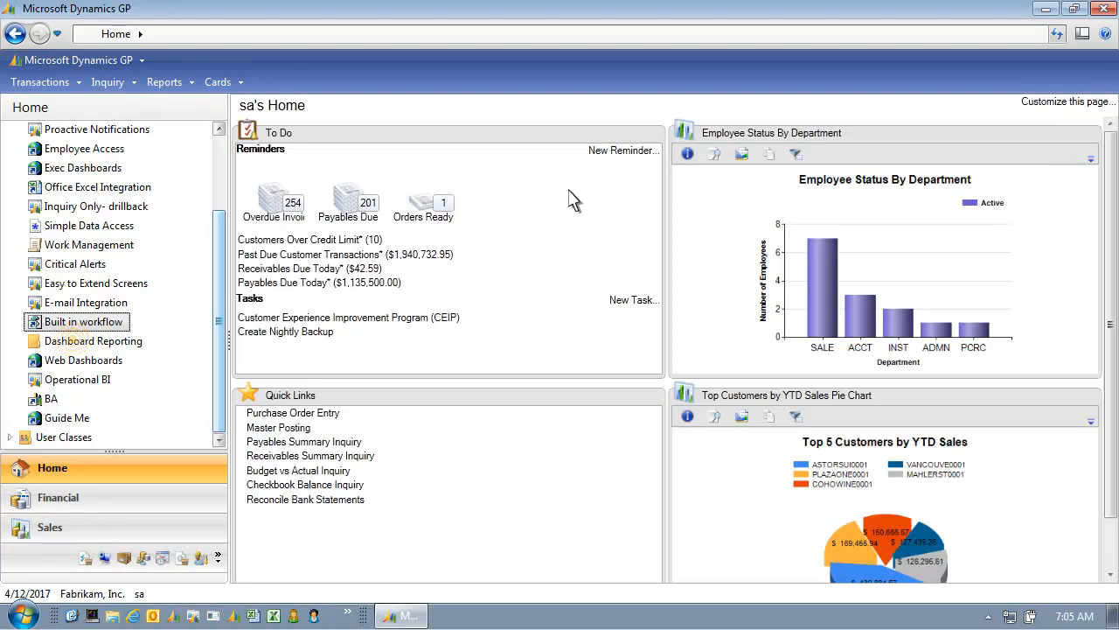
pyautogui.moveTo(79, 346)
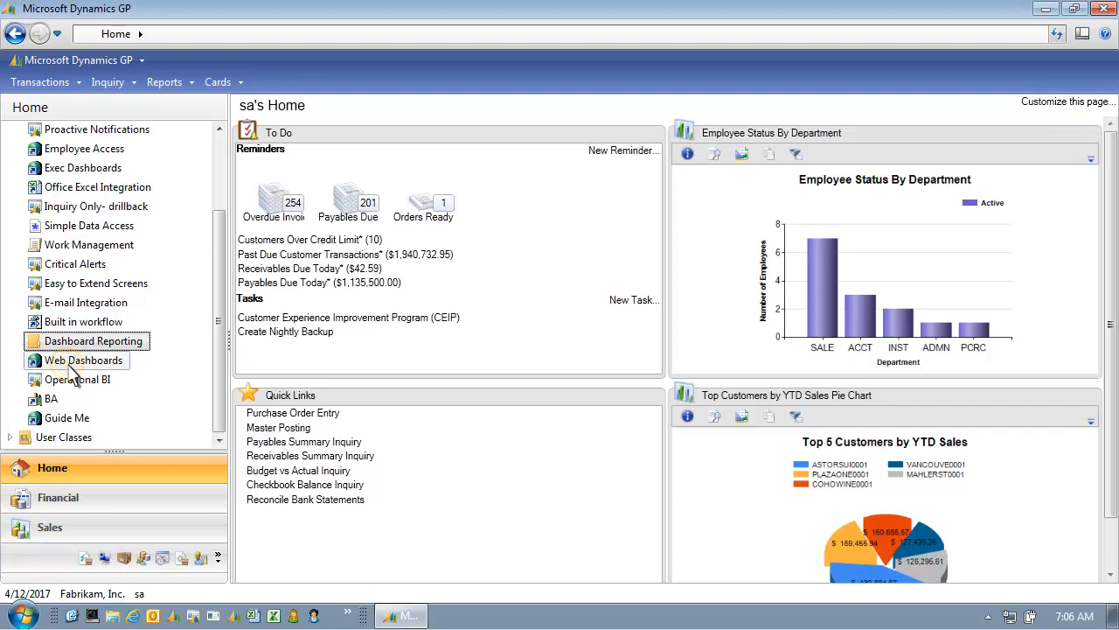
# View the Sales Customers list with its aging chart, then return Home
pyautogui.click(85, 361)
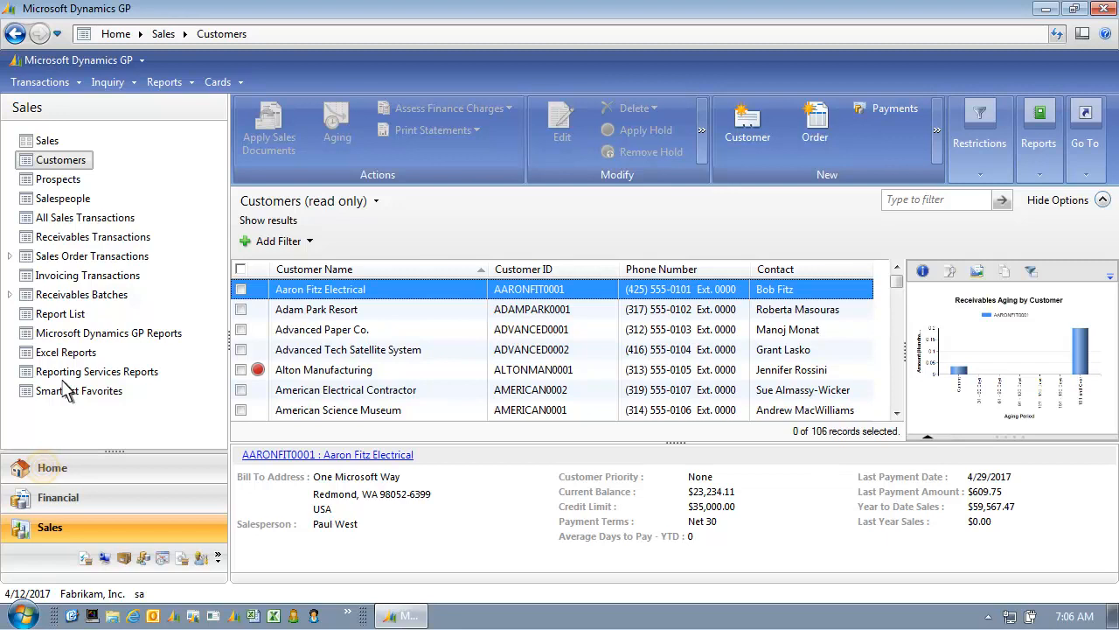
pyautogui.moveTo(57, 421)
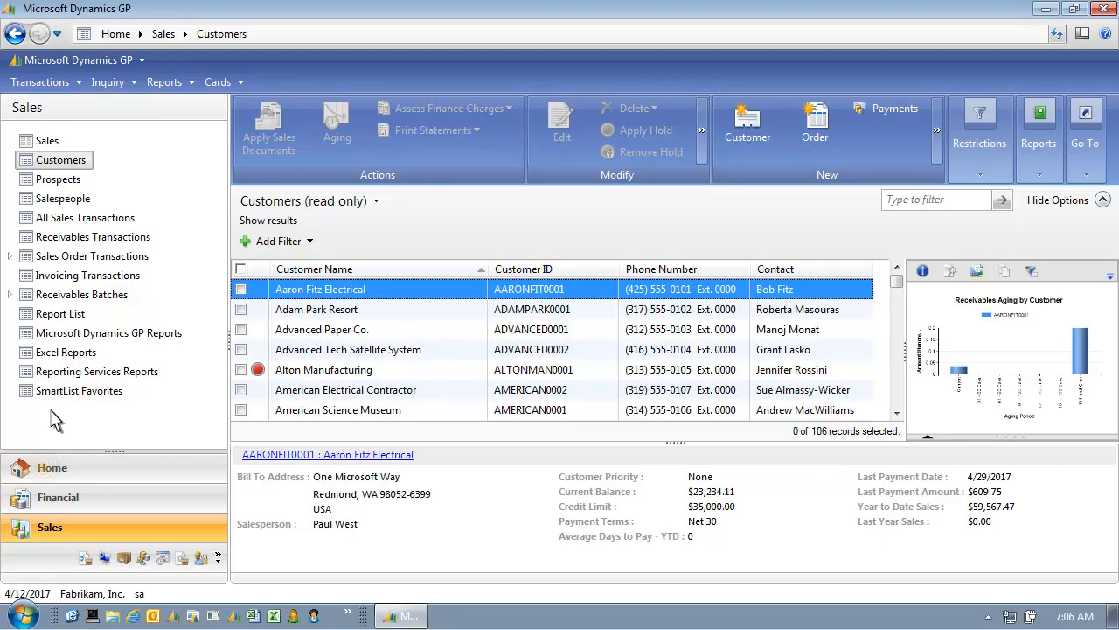
pyautogui.click(52, 468)
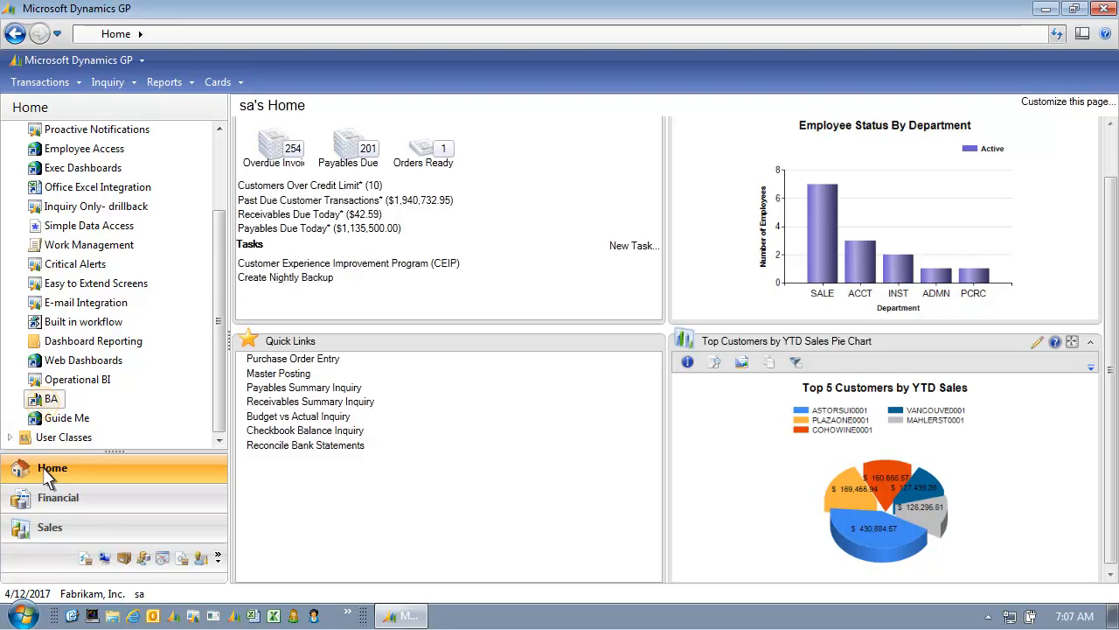
pyautogui.moveTo(48, 459)
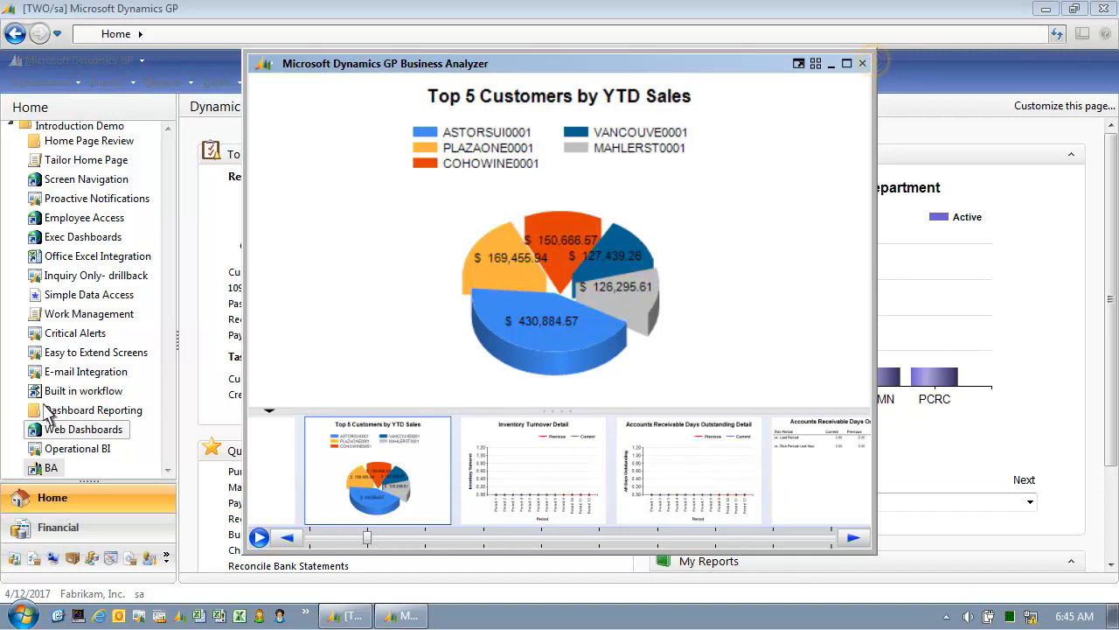
pyautogui.moveTo(312, 377)
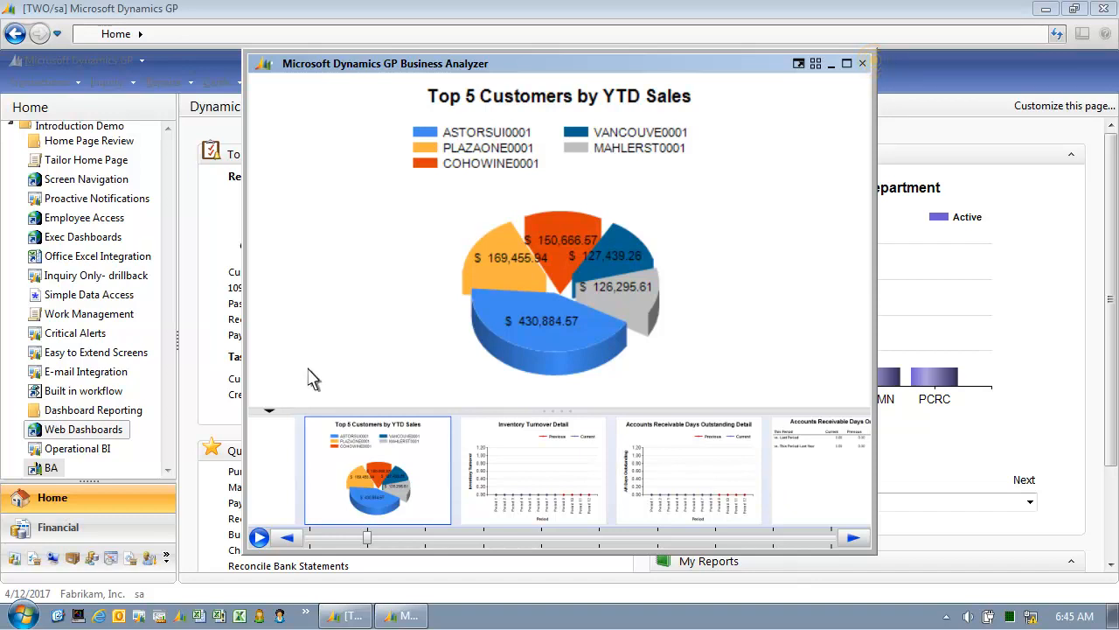
pyautogui.moveTo(864, 62)
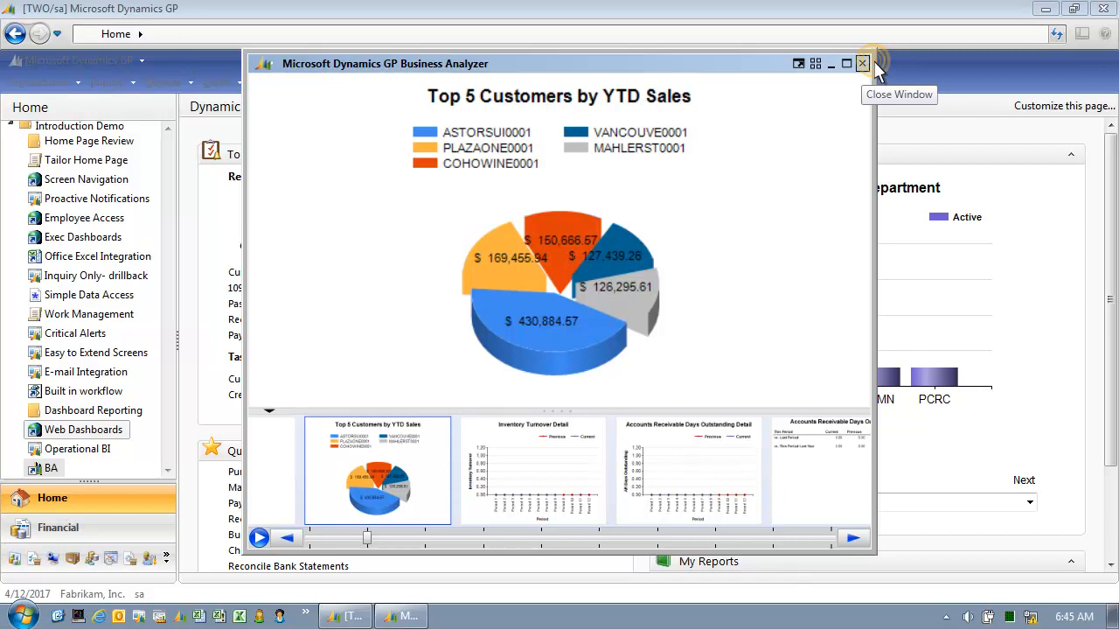
# Close the Business Analyzer Top 5 Customers by YTD Sales window
pyautogui.click(862, 61)
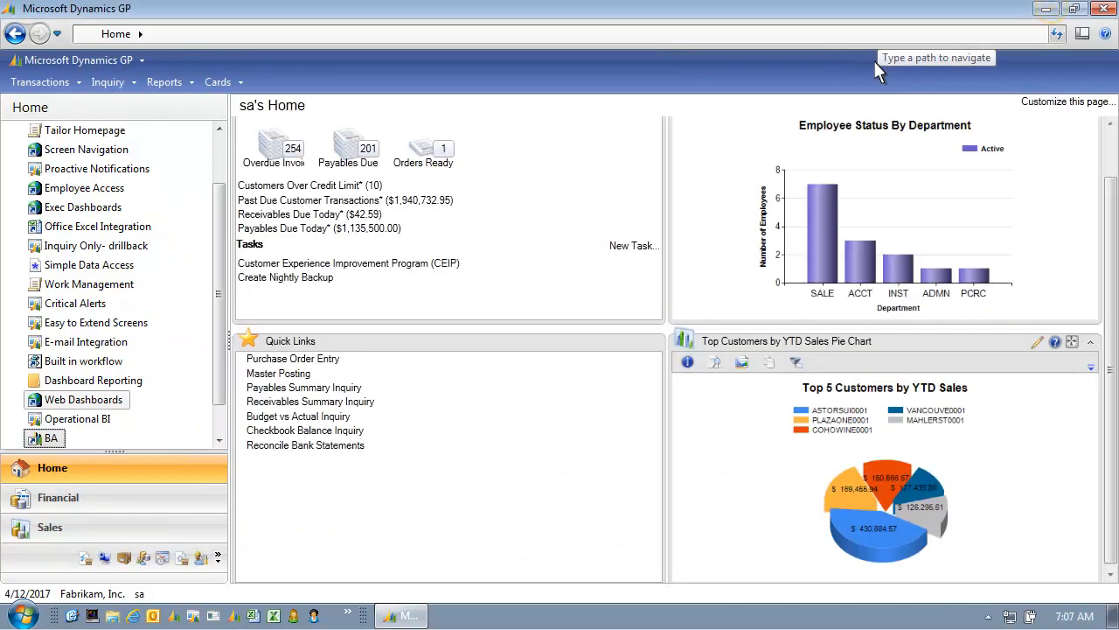